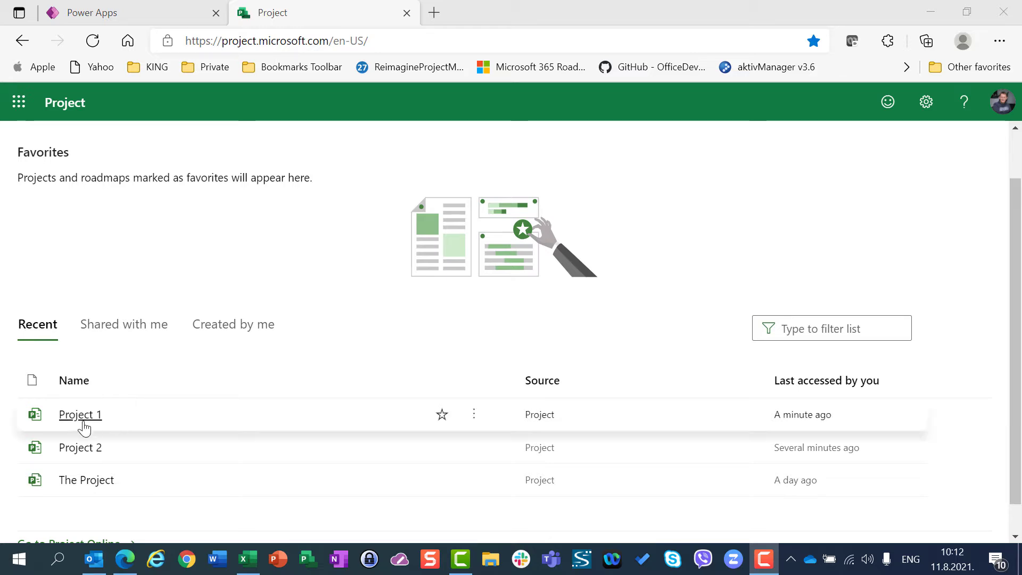
Step: Open Project 1 (tasks at 40, 40 and 80 hours) and review its 8 group members
click(80, 414)
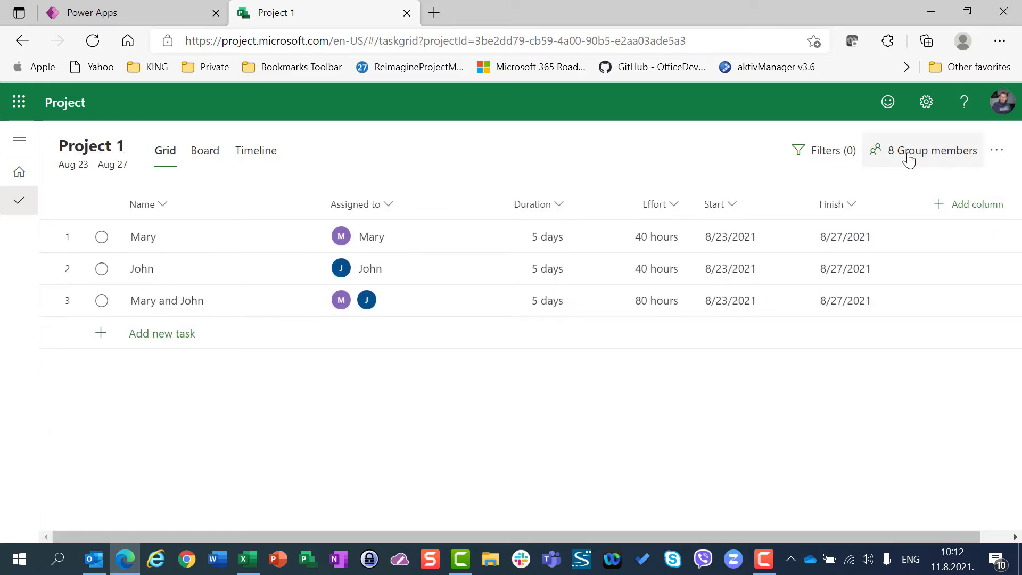
click(929, 150)
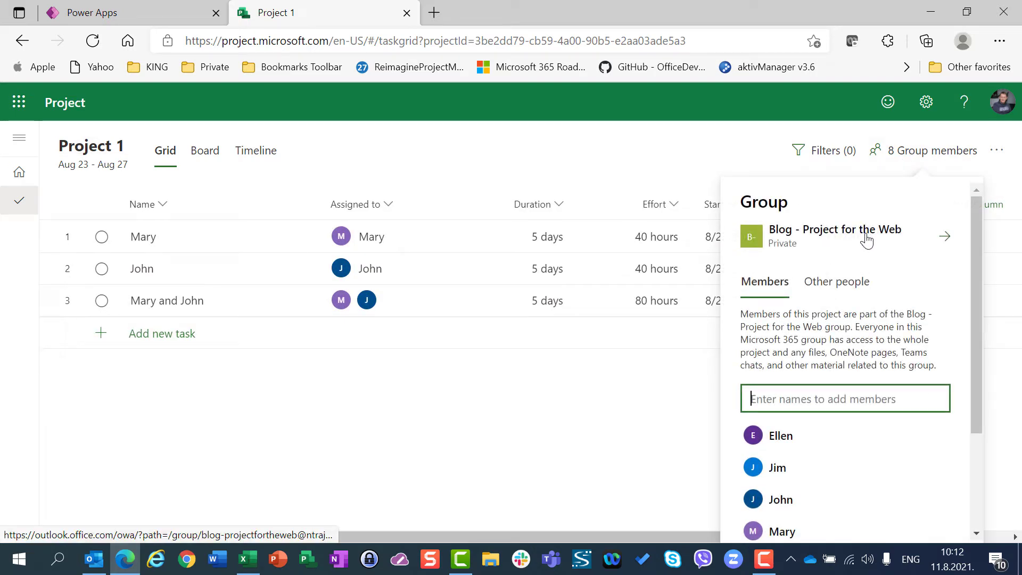
click(522, 188)
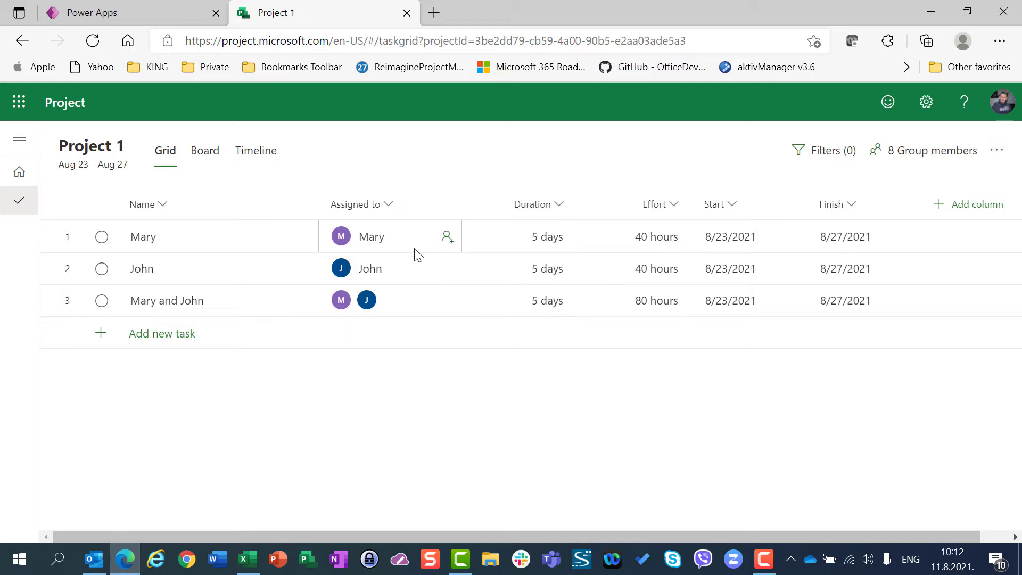
mouse_move(404, 257)
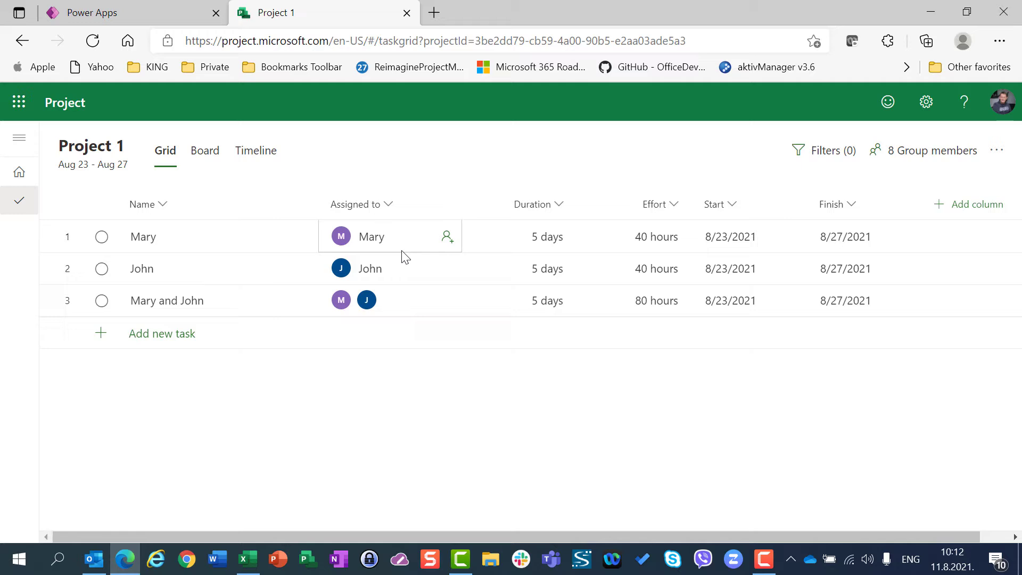
mouse_move(405, 269)
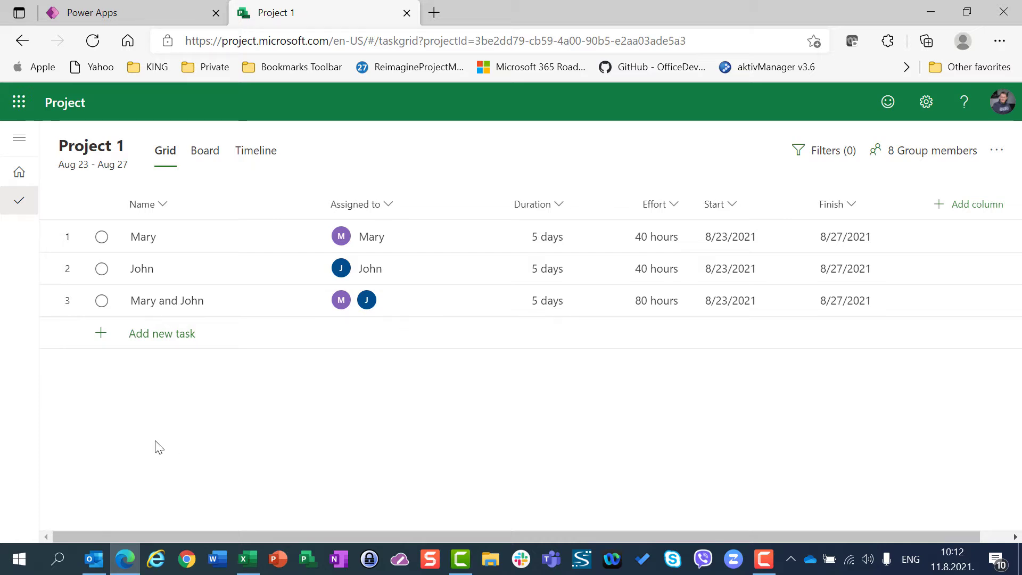
mouse_move(198, 452)
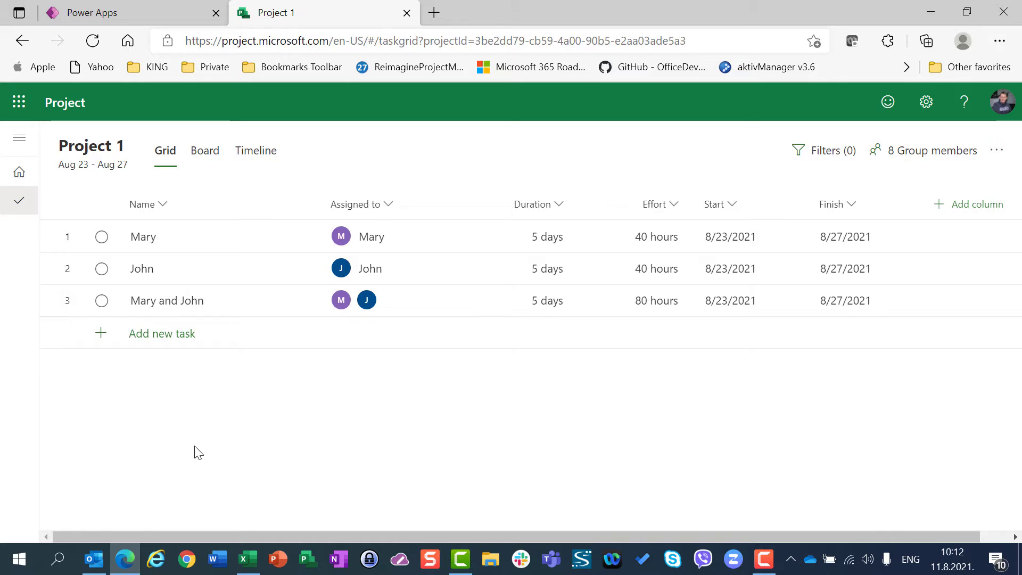
Step: Go back from Project 1 to the Project home page listing recent projects
click(190, 300)
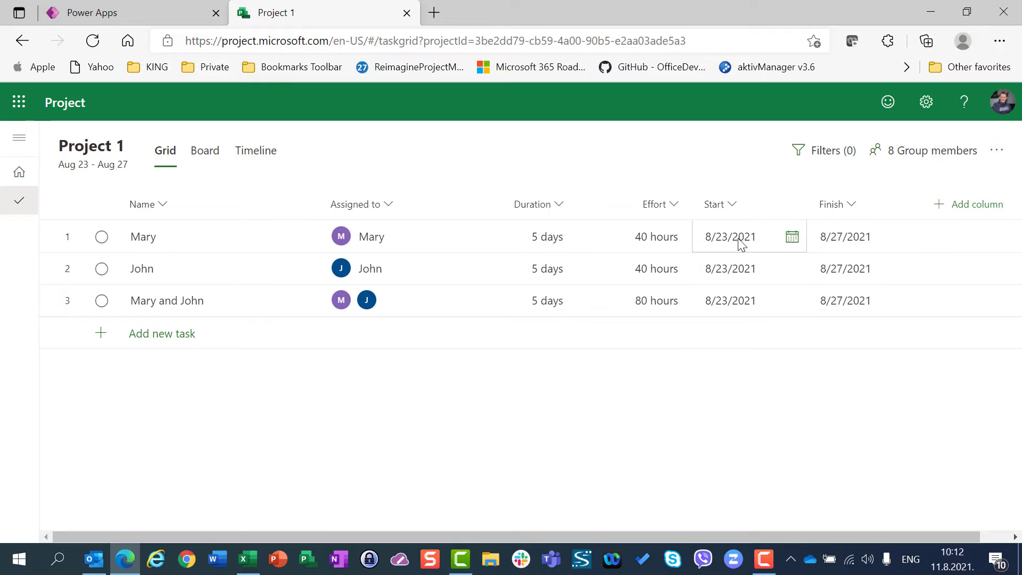
mouse_move(739, 245)
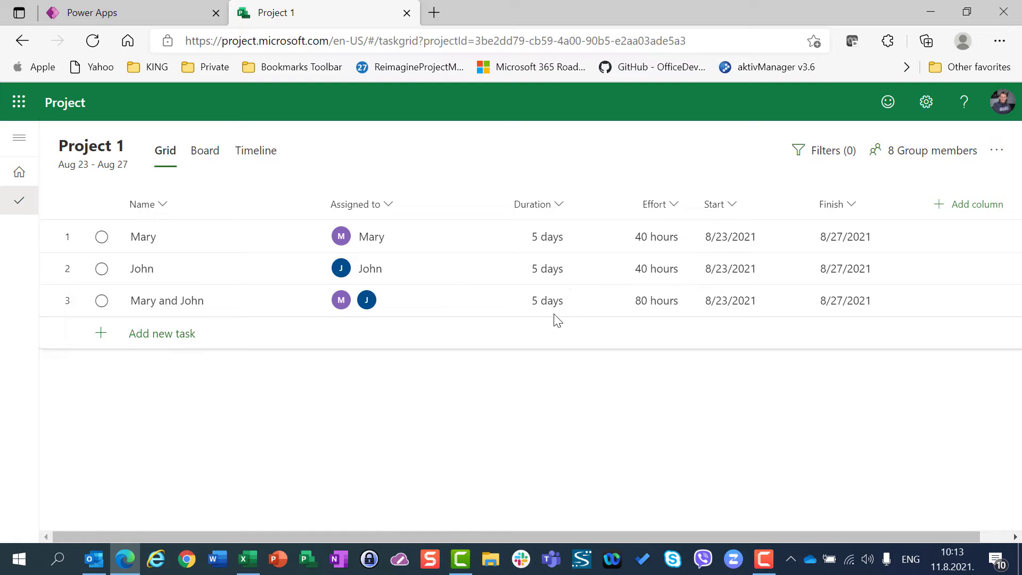
click(656, 268)
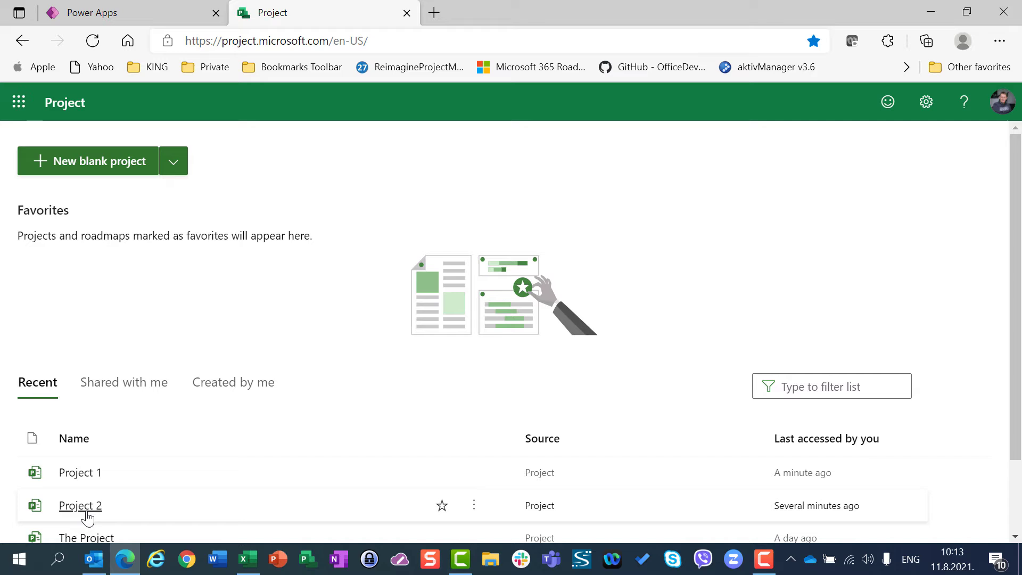
Step: Open Project 2 with its three unassigned tasks and bring up the Power Apps Project dashboard
click(80, 505)
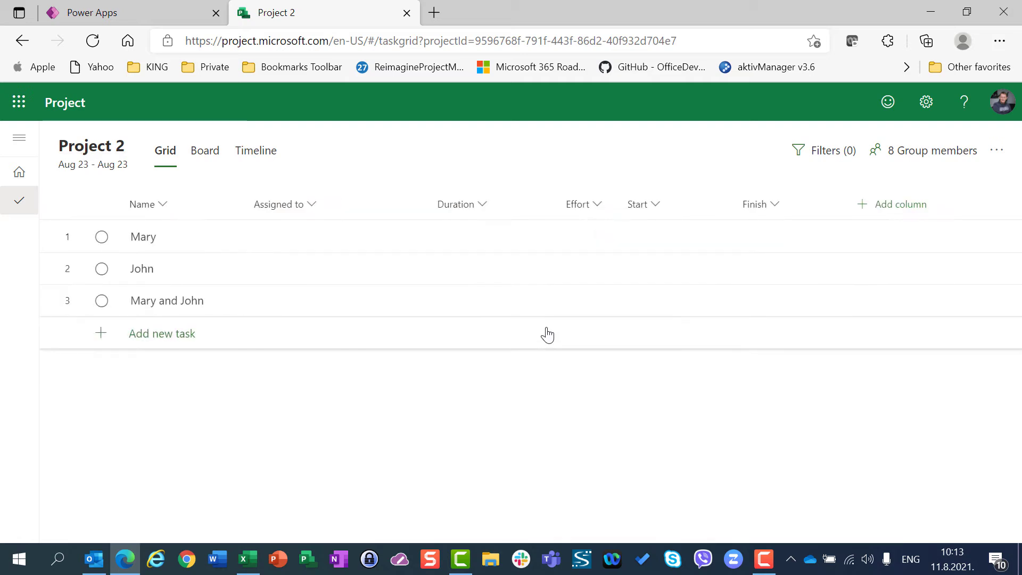
click(307, 300)
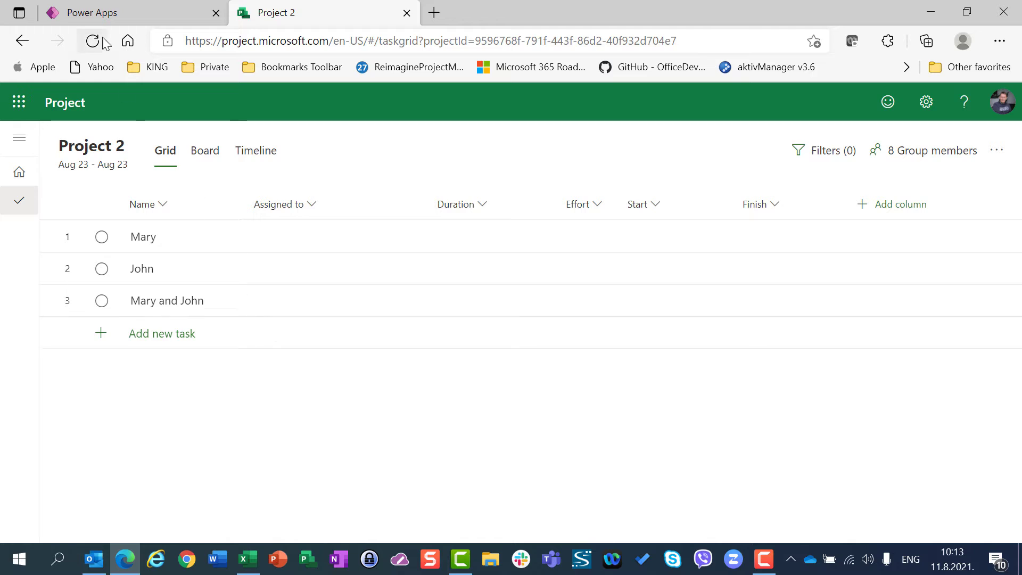
click(98, 13)
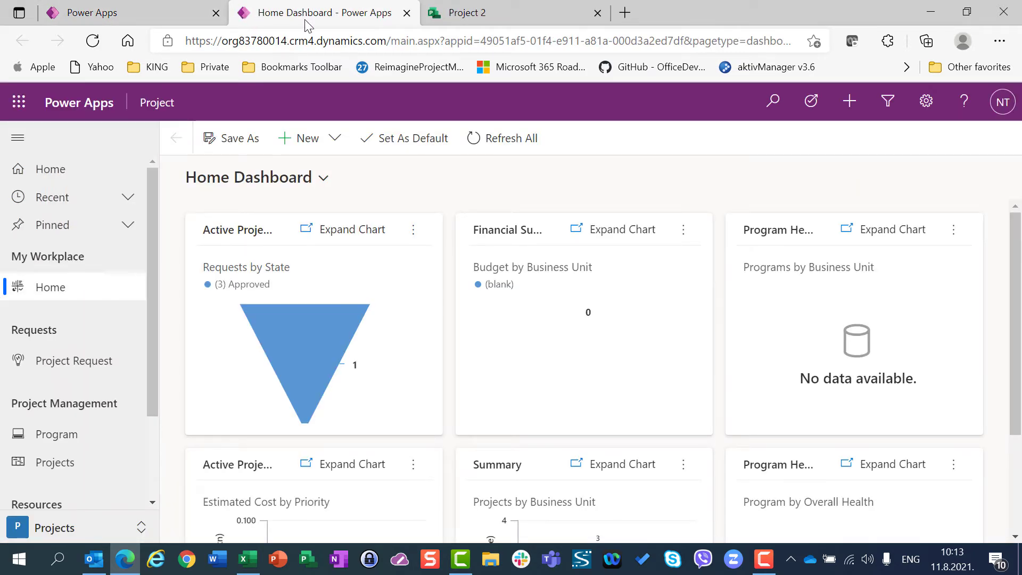
mouse_move(133, 418)
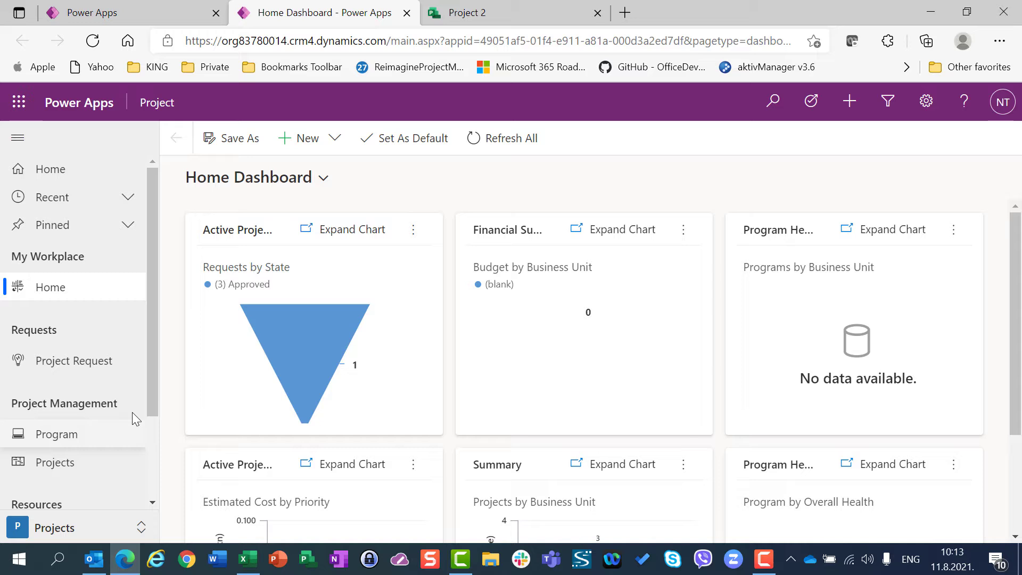
Step: Open Mary's bookable resource record and show her August 2021 Work Hours calendar
scroll(down, 3)
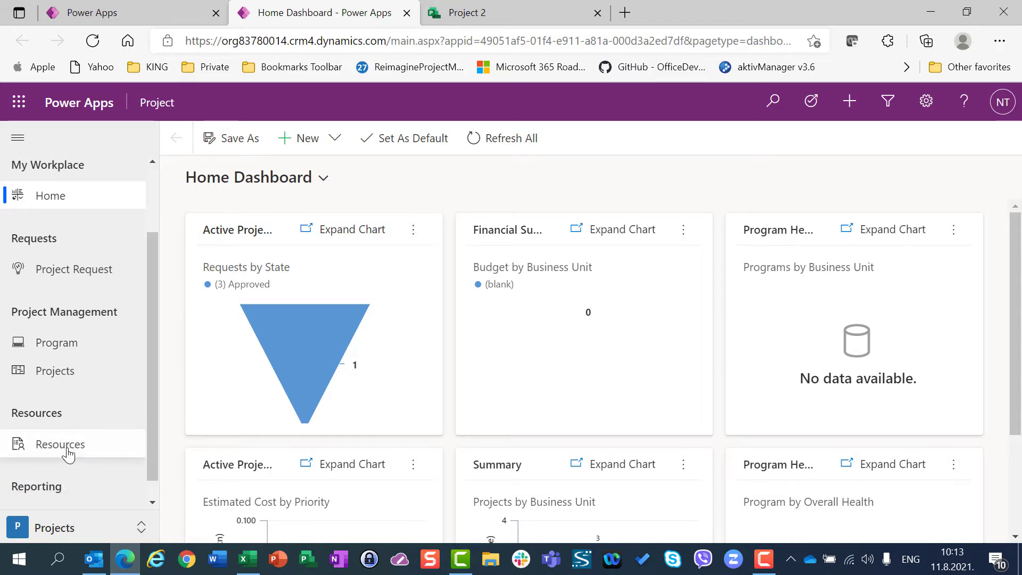
click(60, 444)
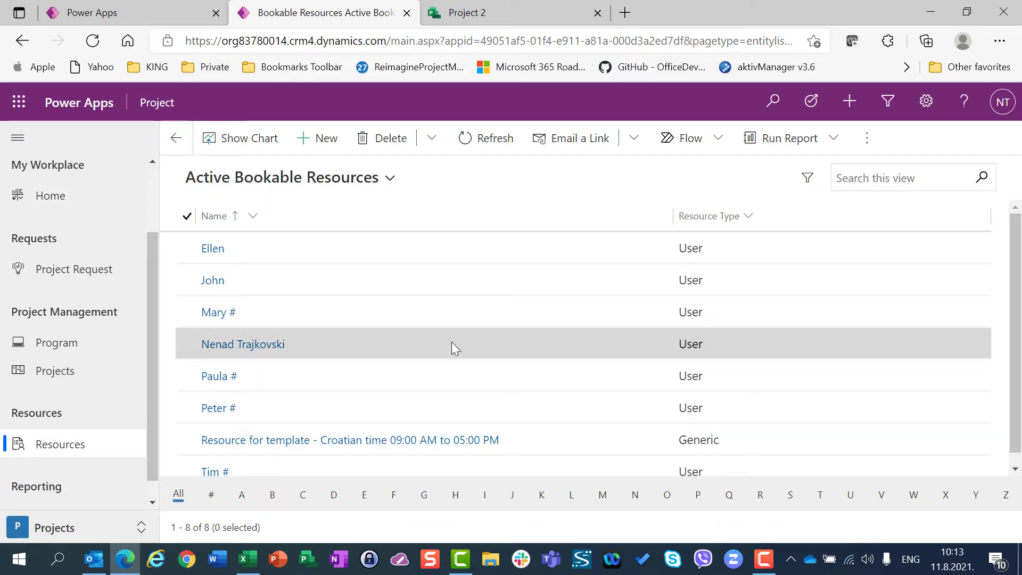
mouse_move(200, 316)
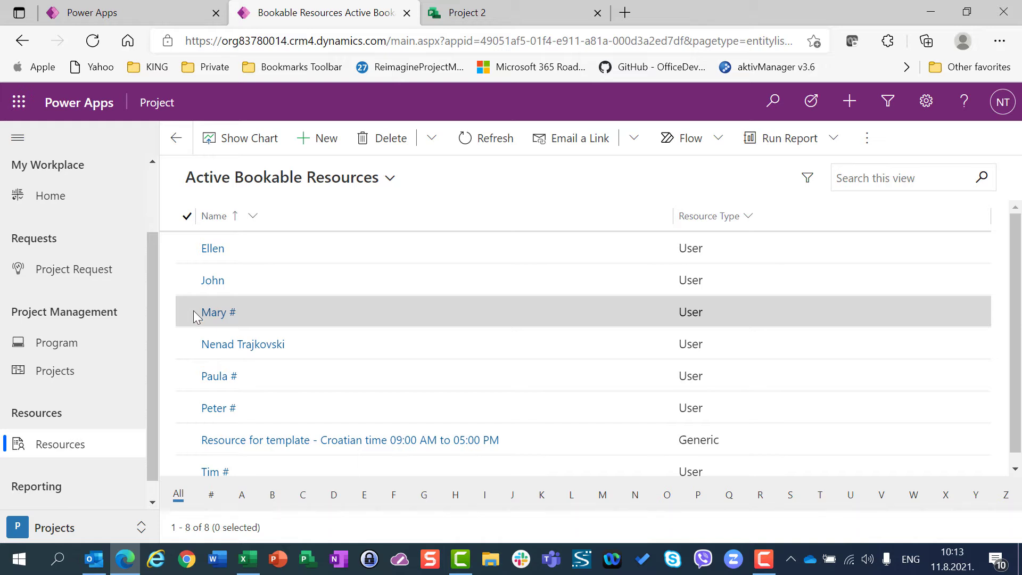
click(187, 312)
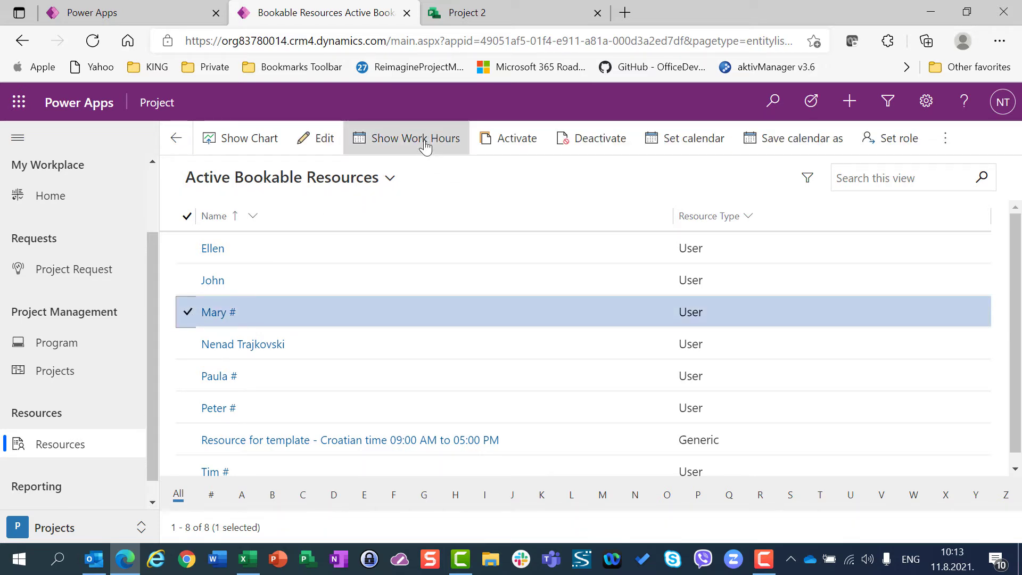
mouse_move(415, 137)
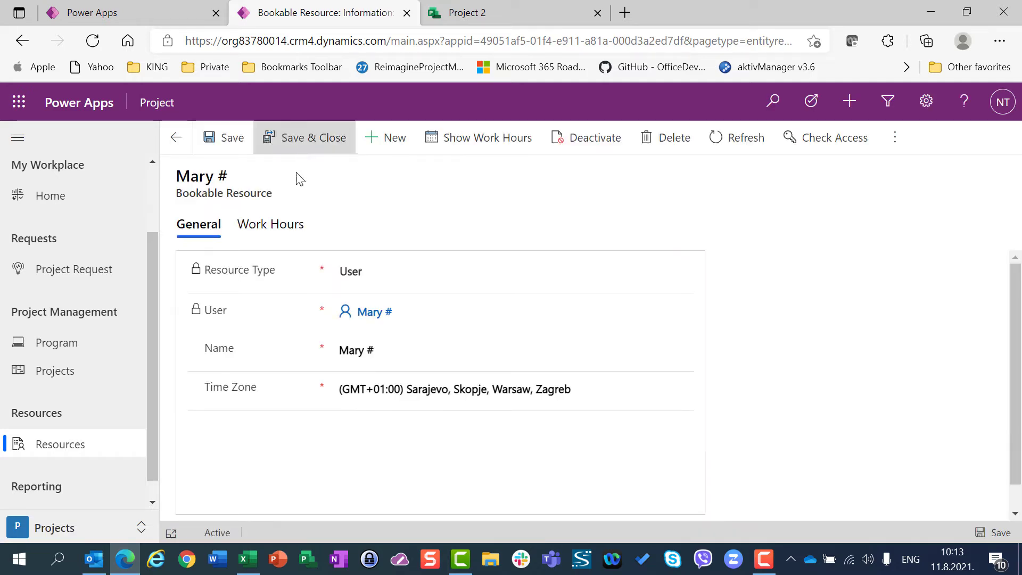
click(270, 223)
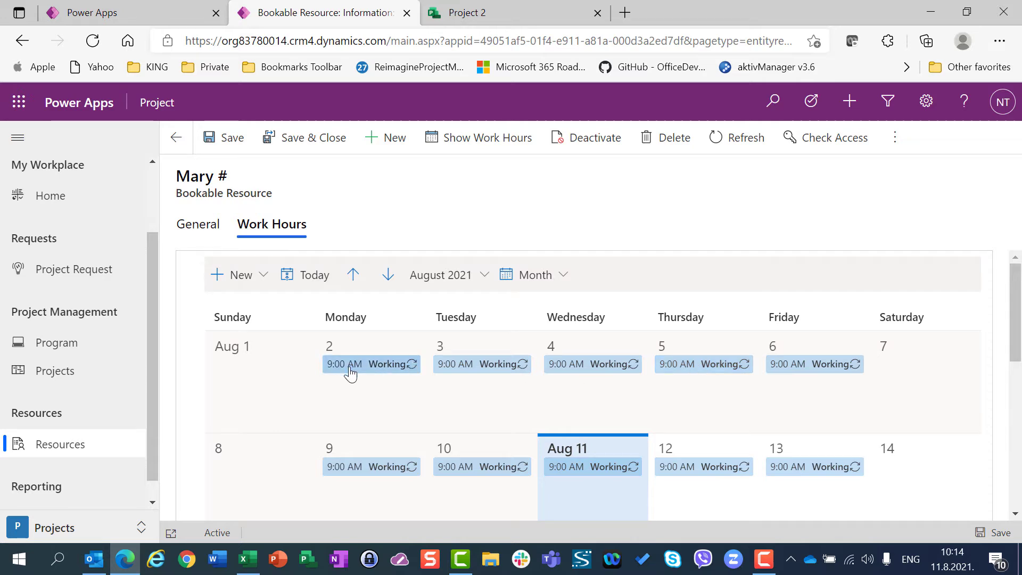
Step: Edit Mary's recurring weekday series from the Aug 2 entry to end at 1:00 PM and save
click(350, 364)
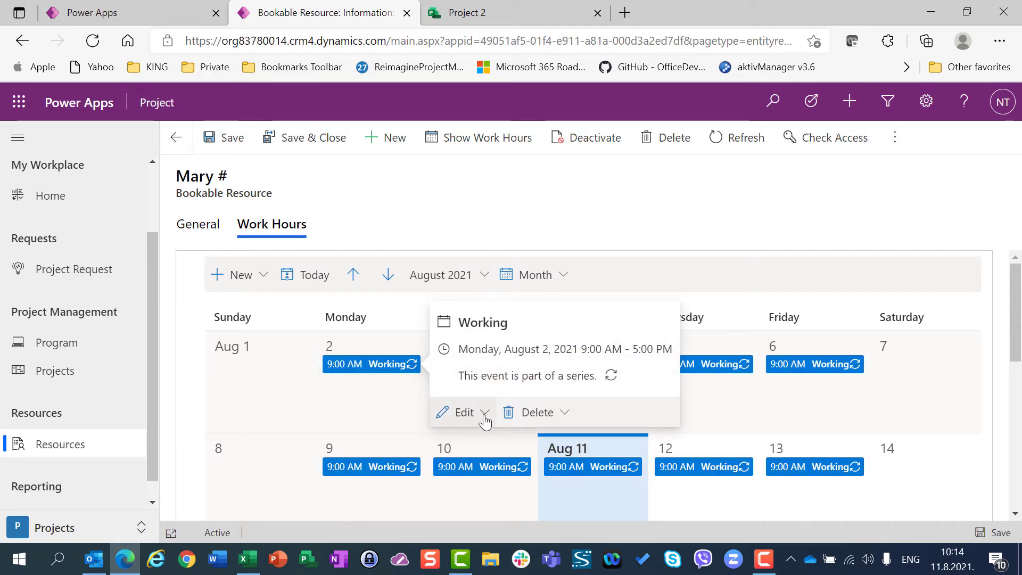
click(485, 412)
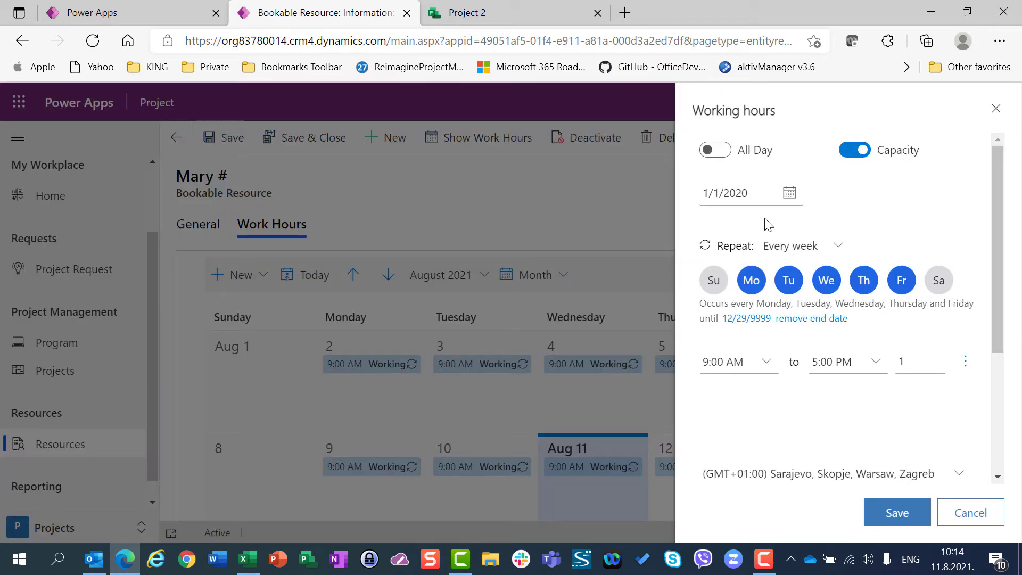
click(743, 192)
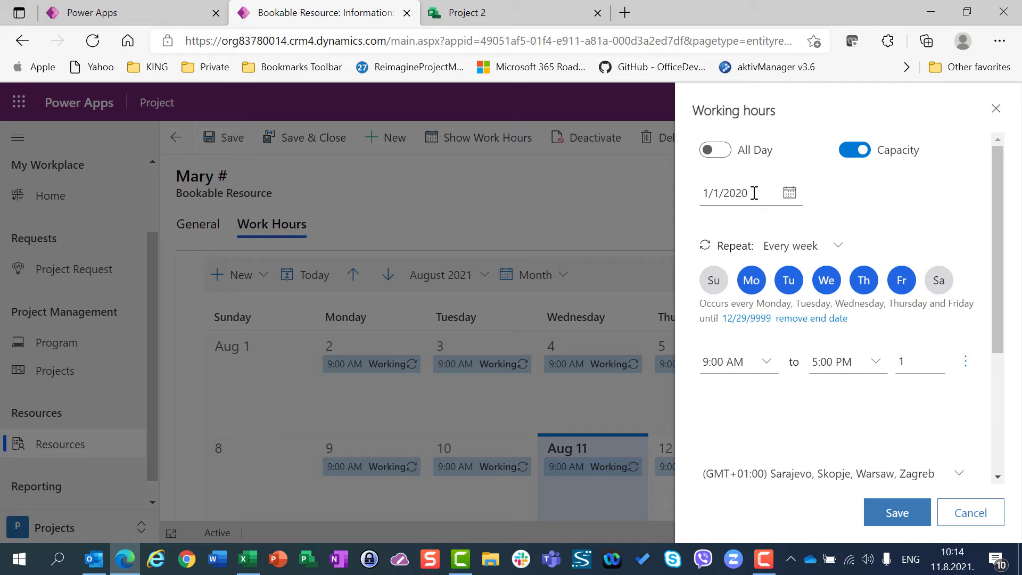
mouse_move(764, 381)
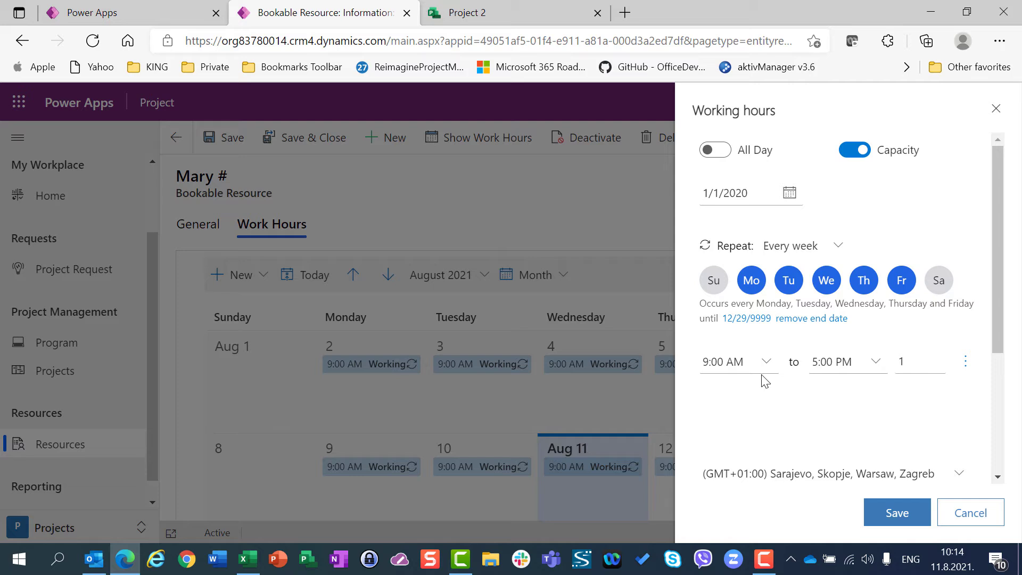
mouse_move(885, 312)
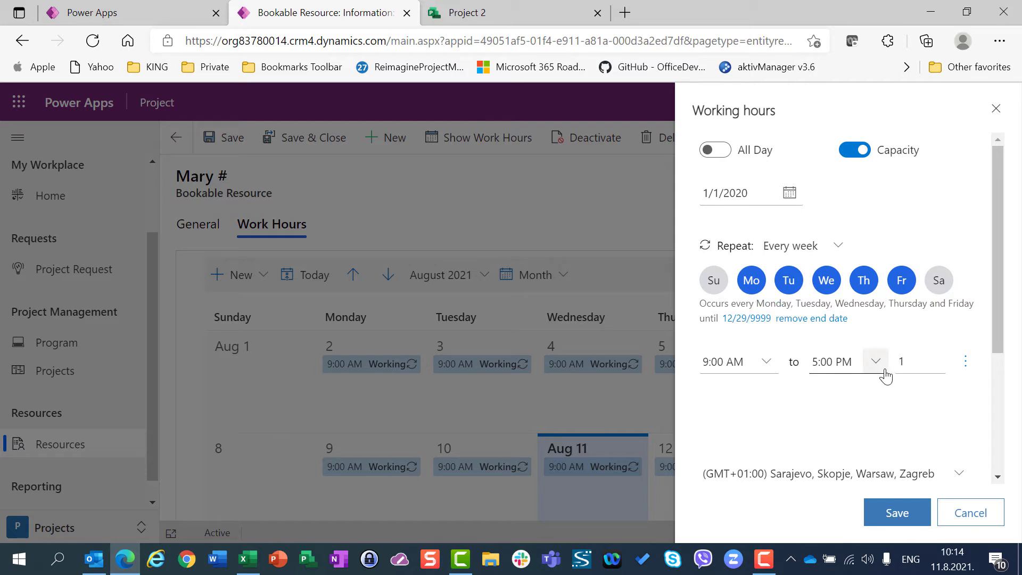
click(875, 362)
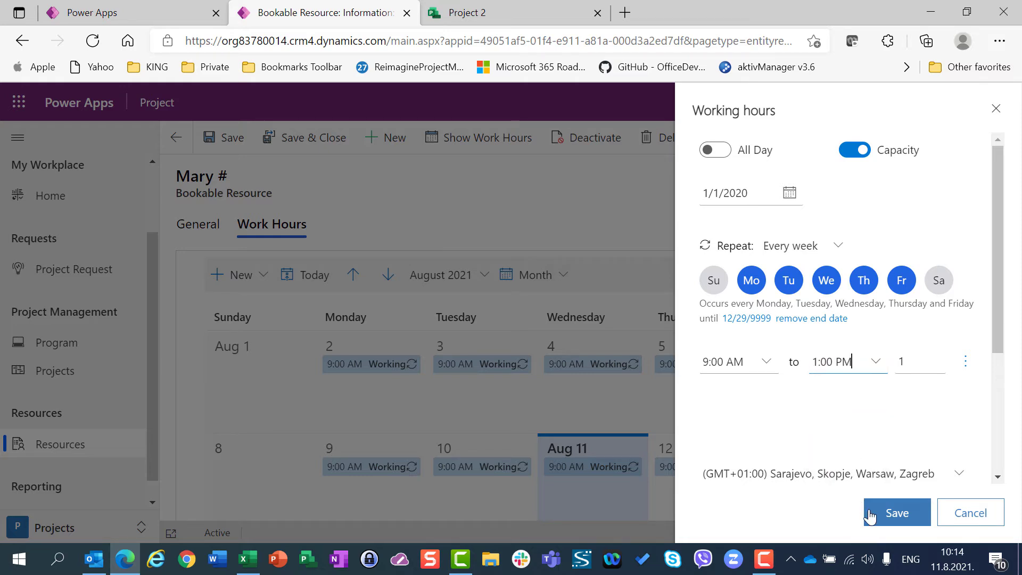
click(895, 512)
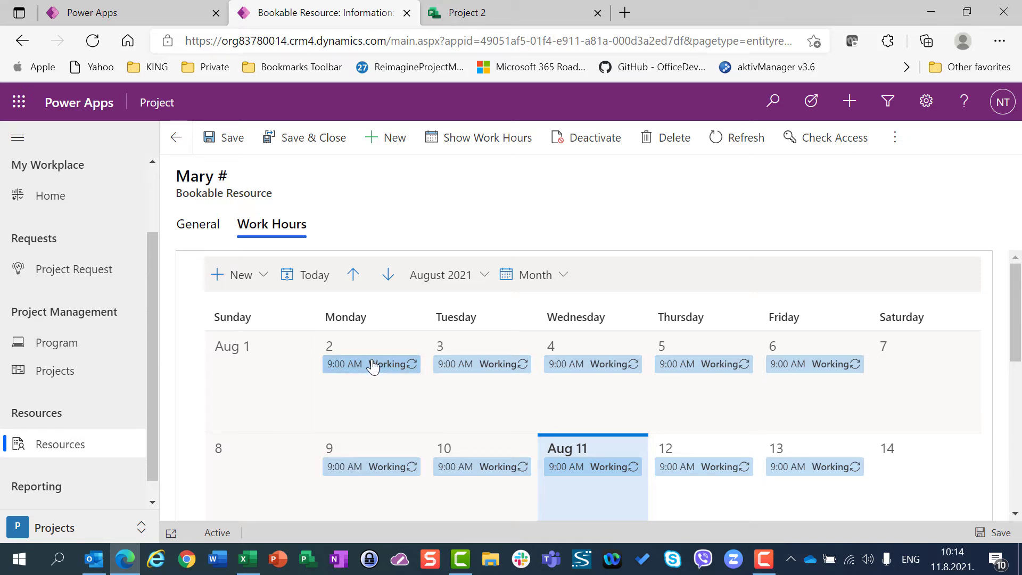
Step: Verify the Aug 2 entry reads 9:00 AM - 1:00 PM, then save and close Mary's record
click(370, 364)
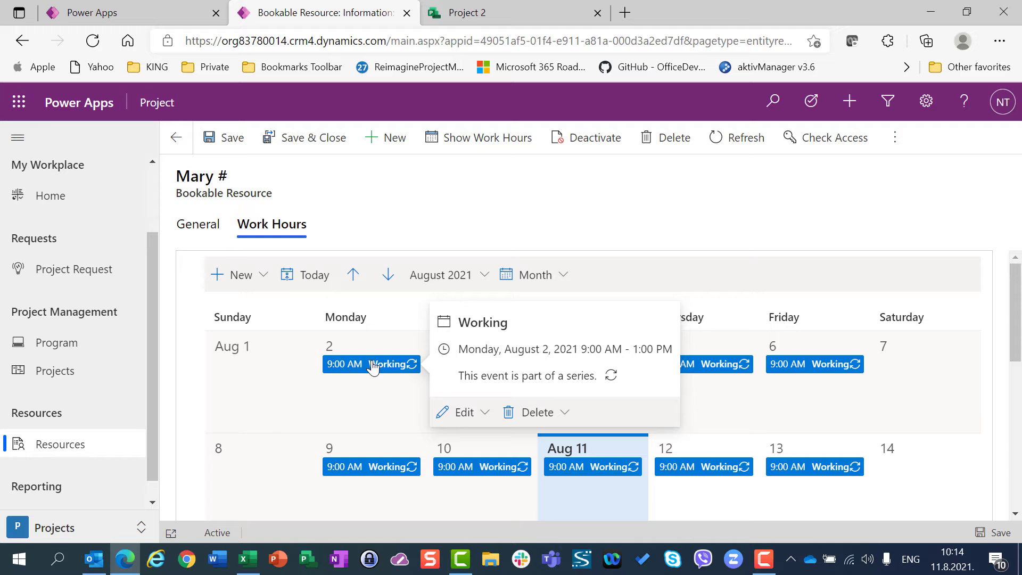
click(703, 466)
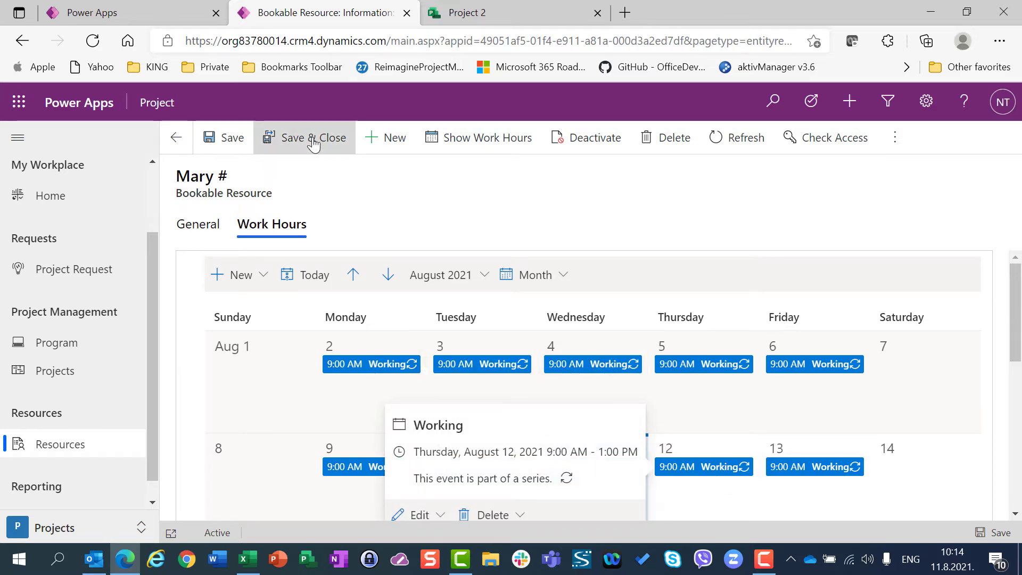
click(305, 138)
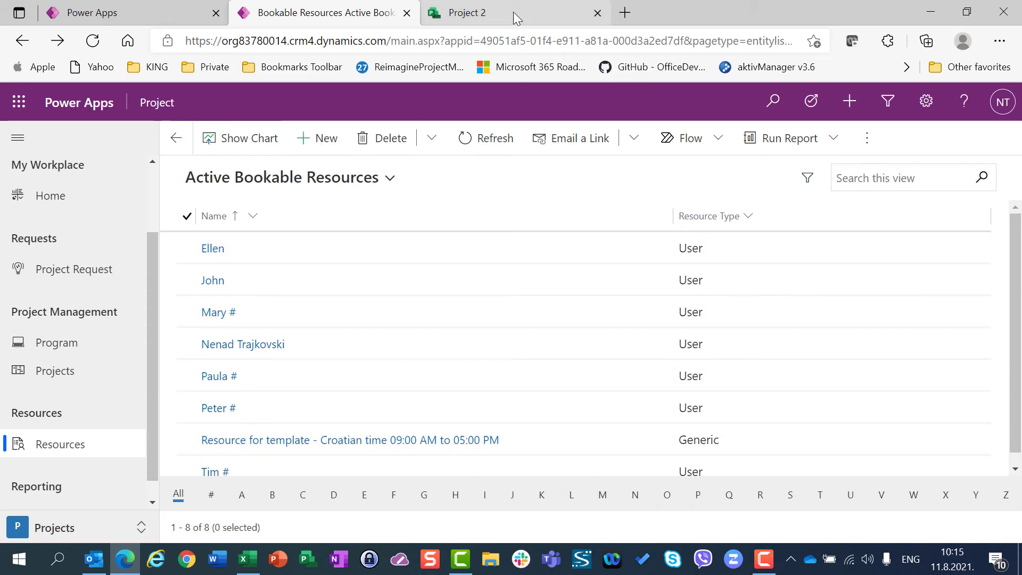
Step: In Project 2 set 5-day durations, assign John at 40 hours and Mary at 20 hours
click(468, 13)
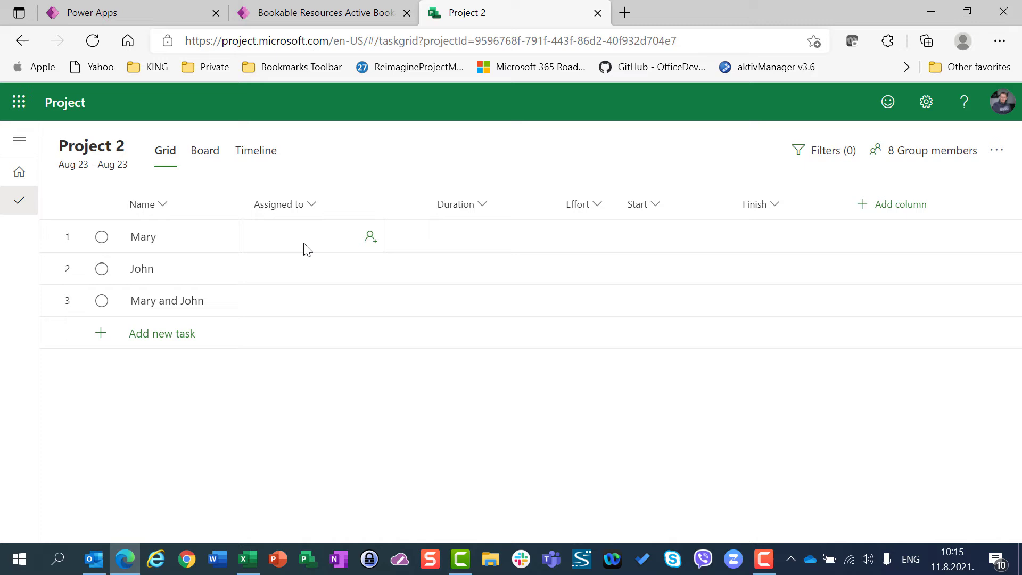
click(306, 236)
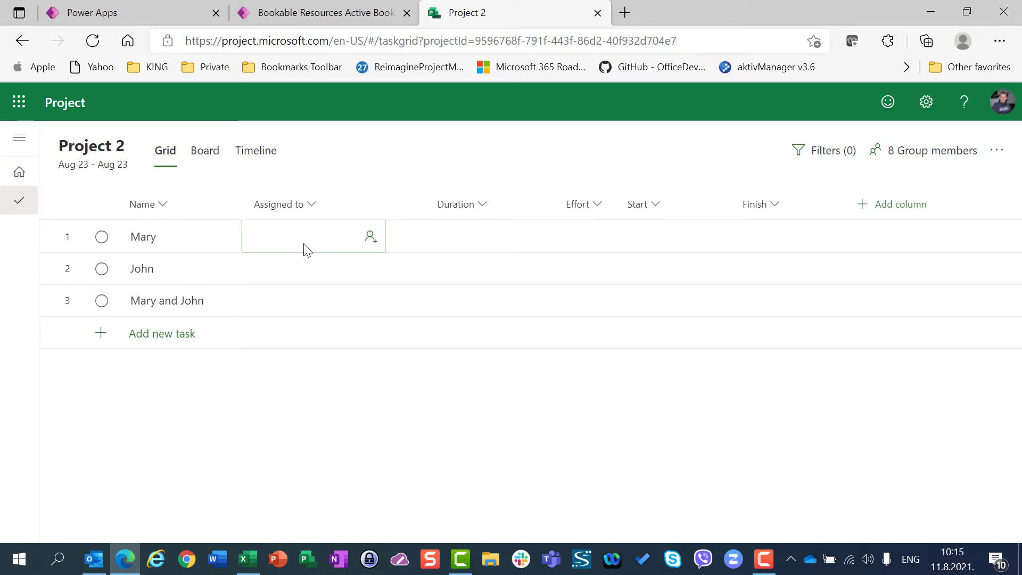
click(443, 237)
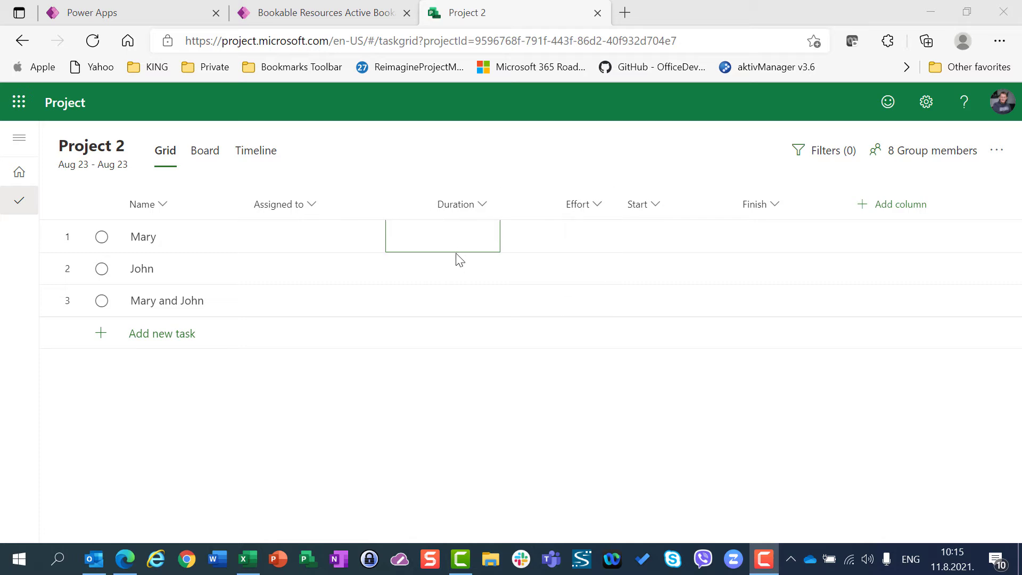
text(5 days)
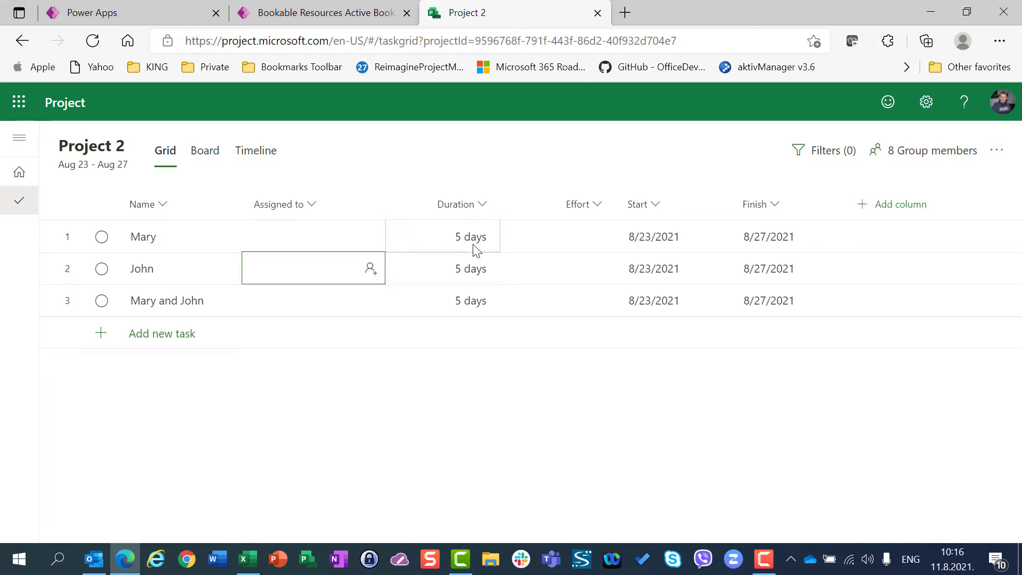
text(J)
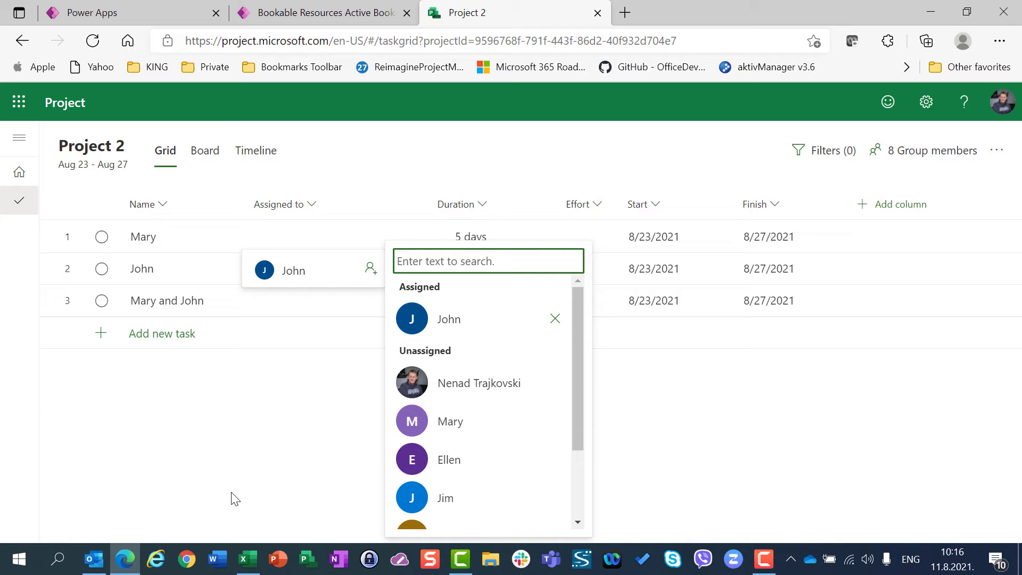
click(329, 329)
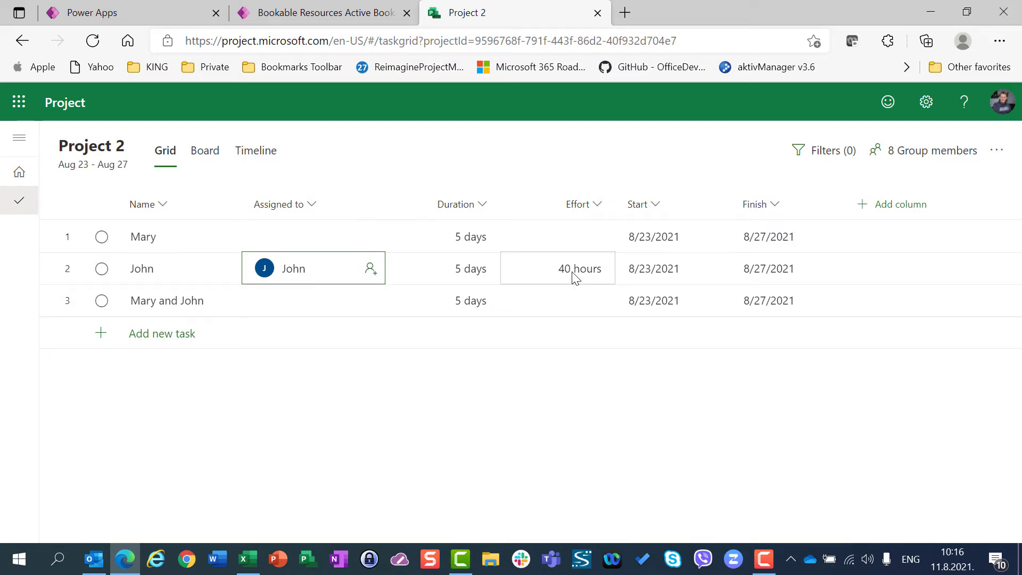
mouse_move(576, 268)
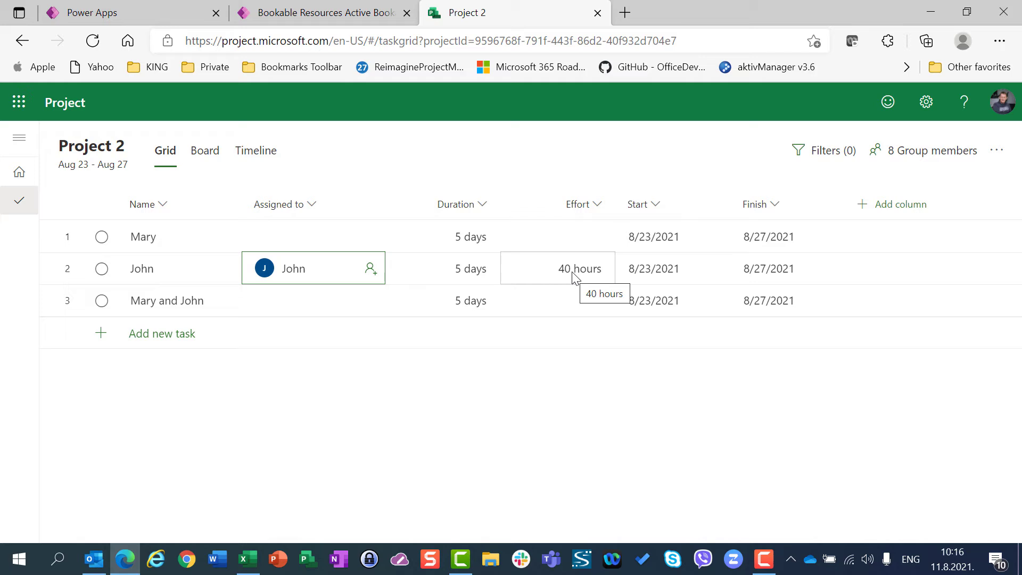
click(369, 236)
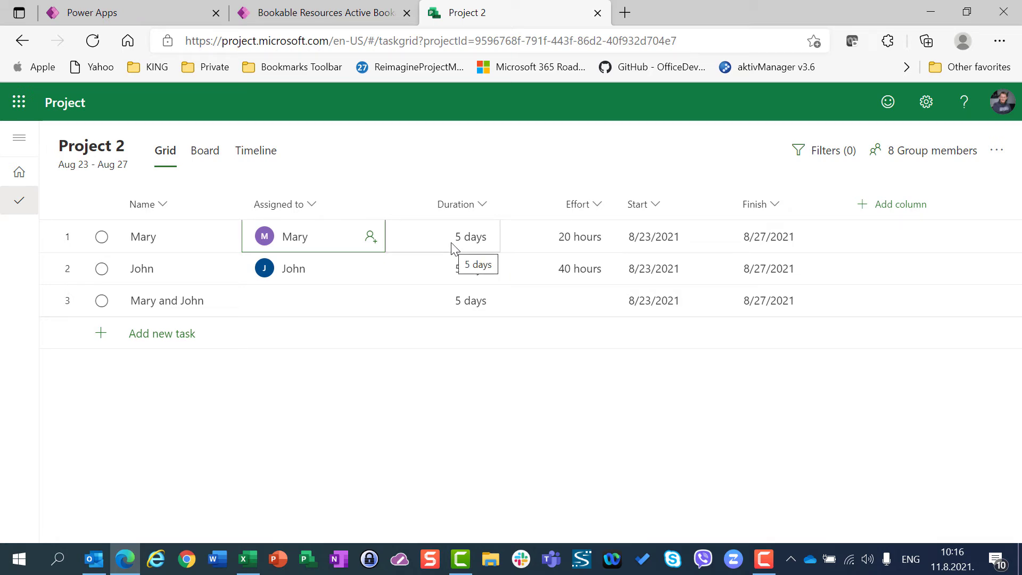
mouse_move(276, 246)
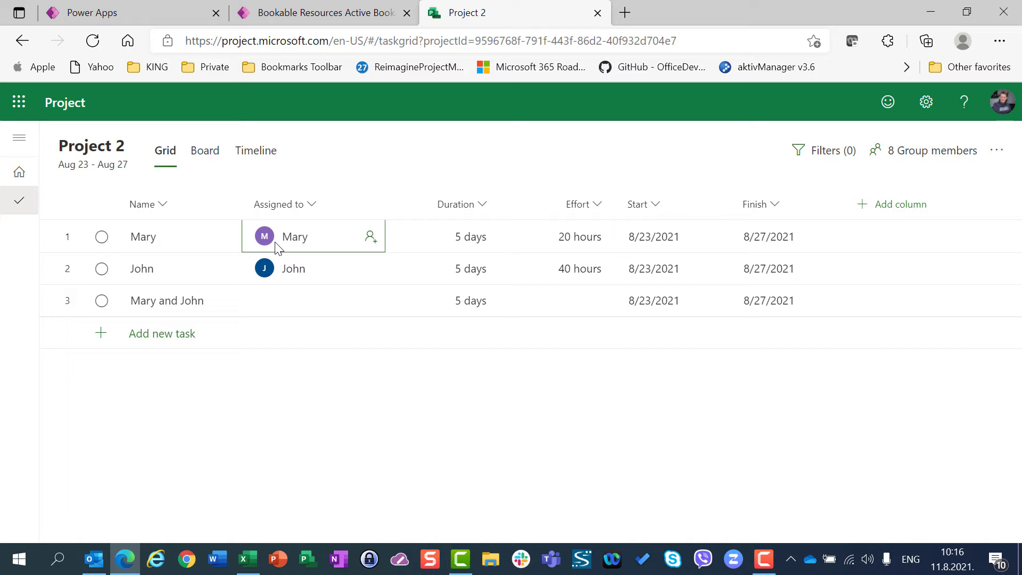
mouse_move(251, 246)
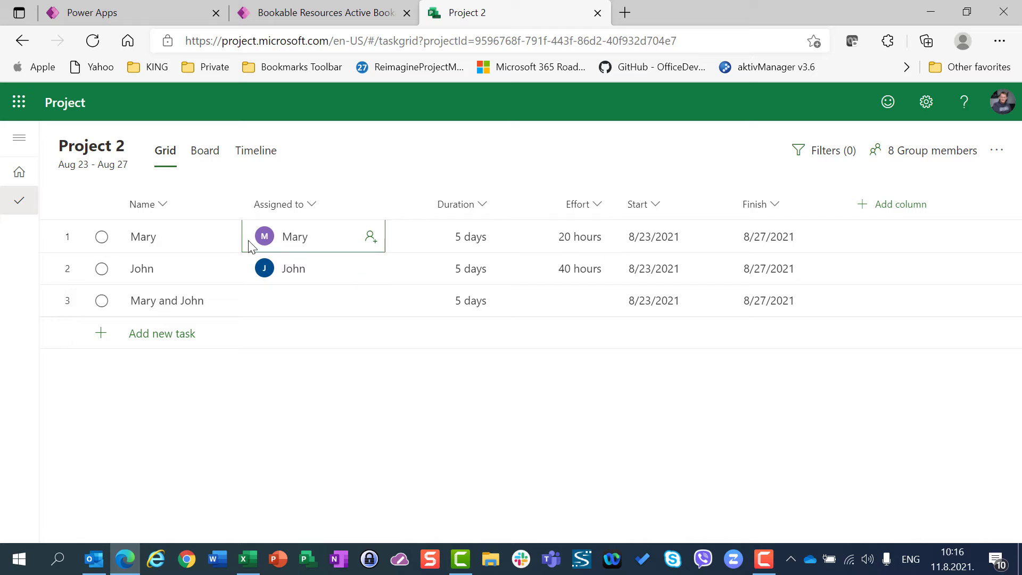
mouse_move(281, 242)
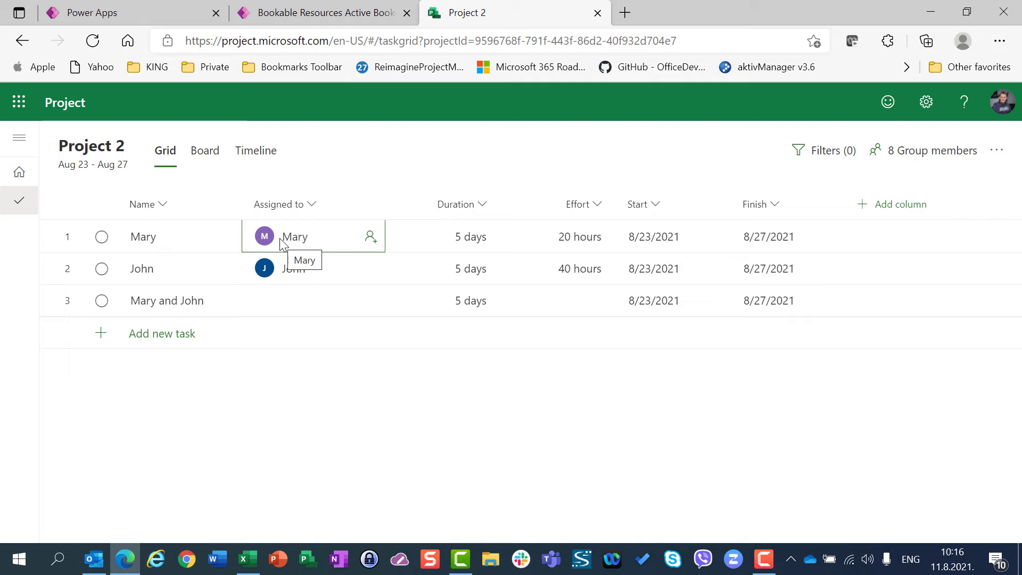
mouse_move(352, 306)
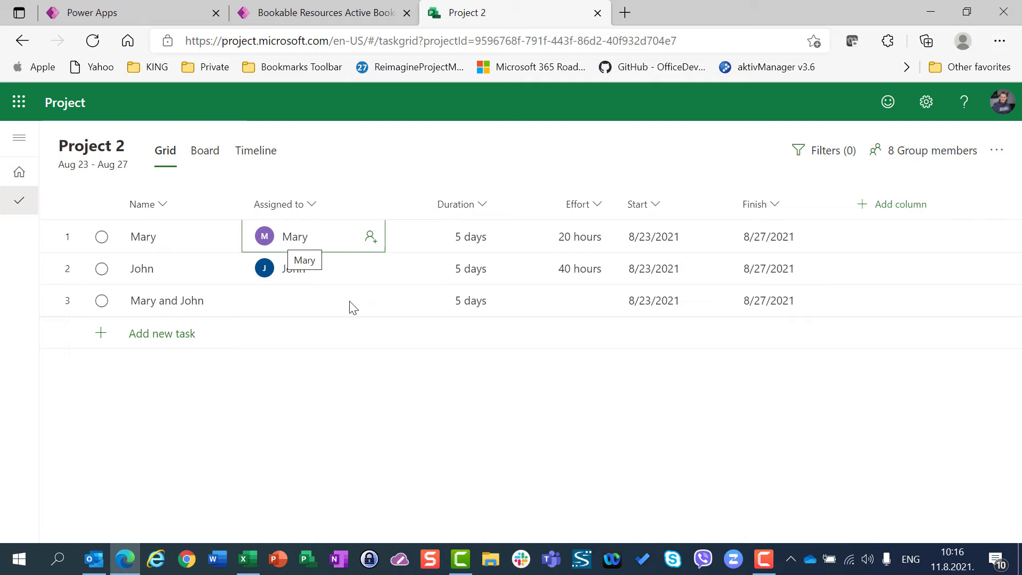
mouse_move(475, 251)
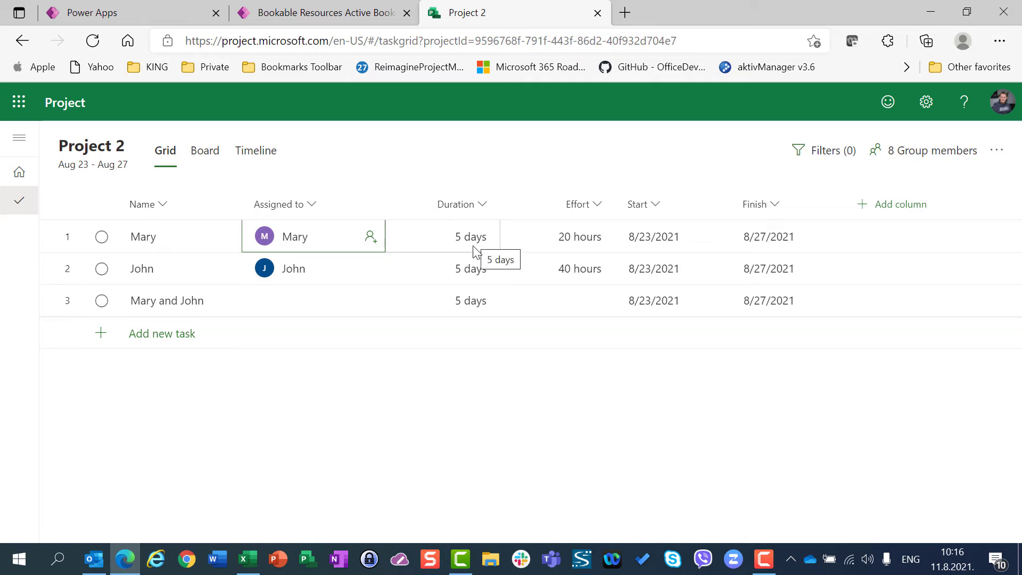
mouse_move(579, 236)
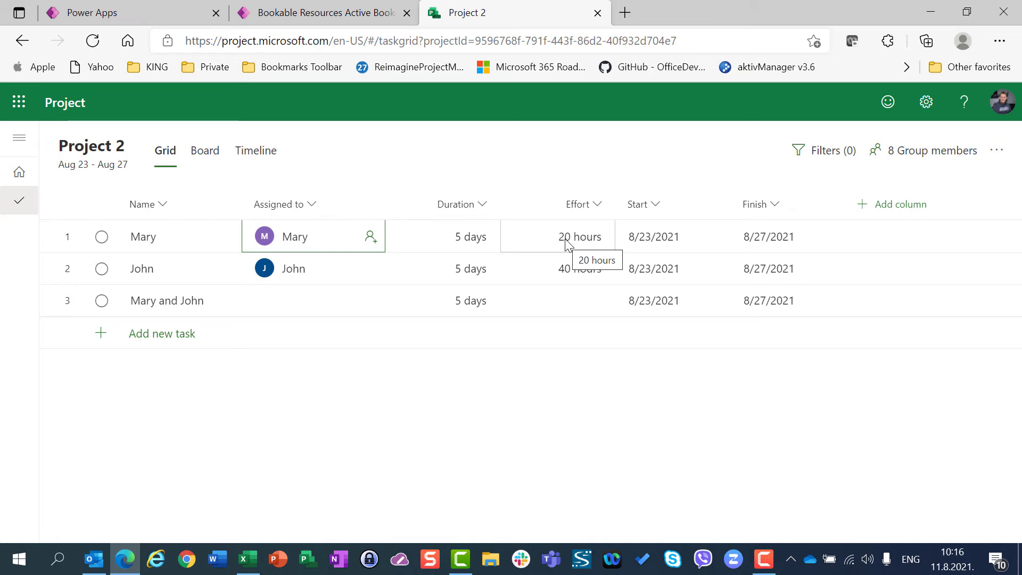
Step: Assign Mary and John to the Mary and John task so it shows 60 hours, then go Home
click(313, 300)
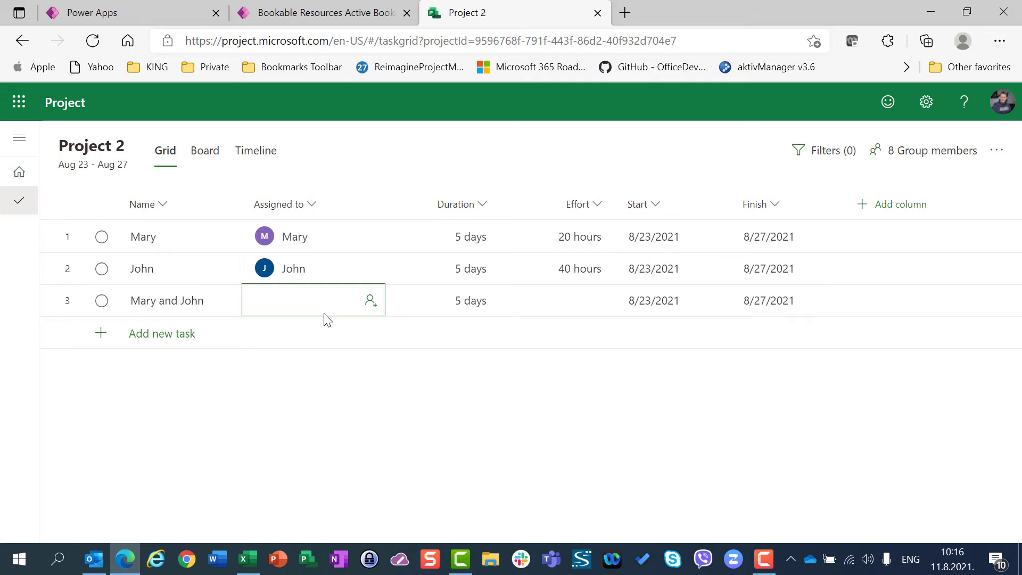
text(mary)
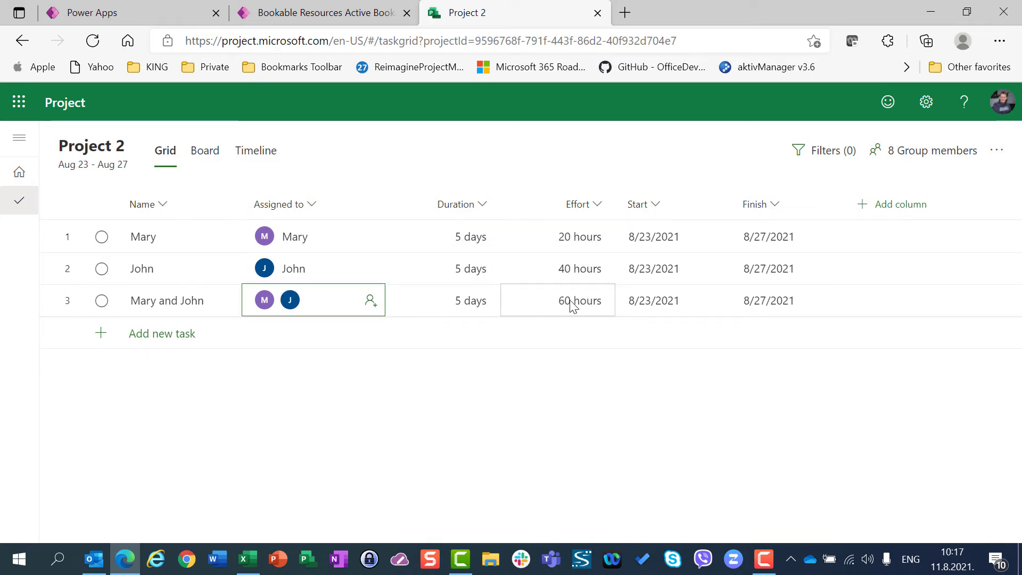
click(469, 300)
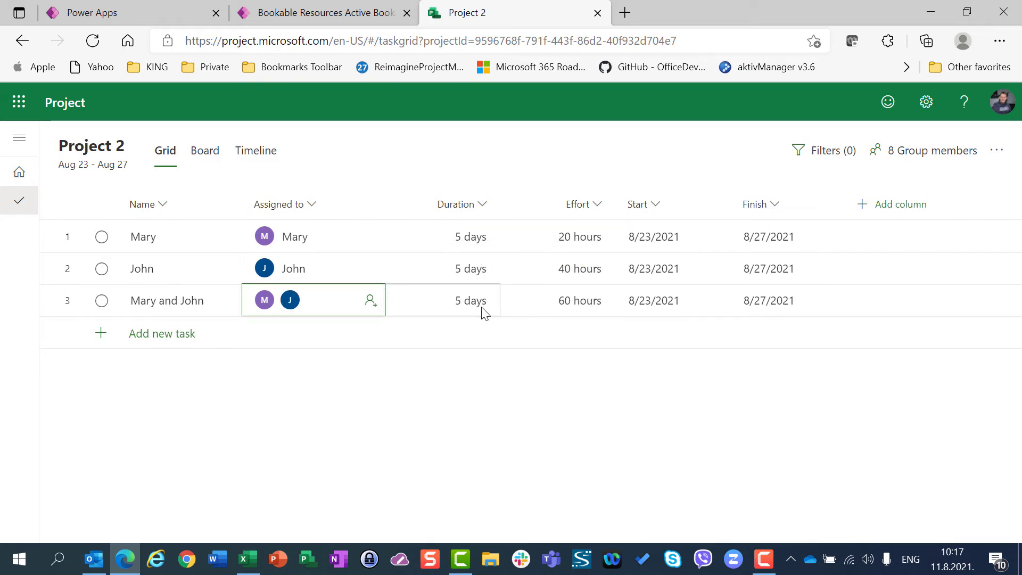
mouse_move(482, 312)
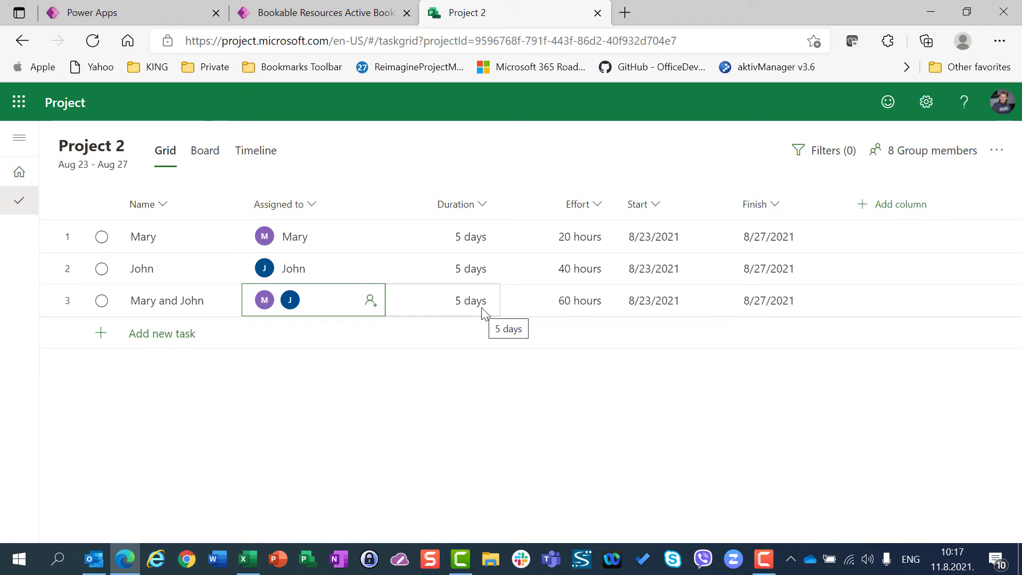
mouse_move(512, 349)
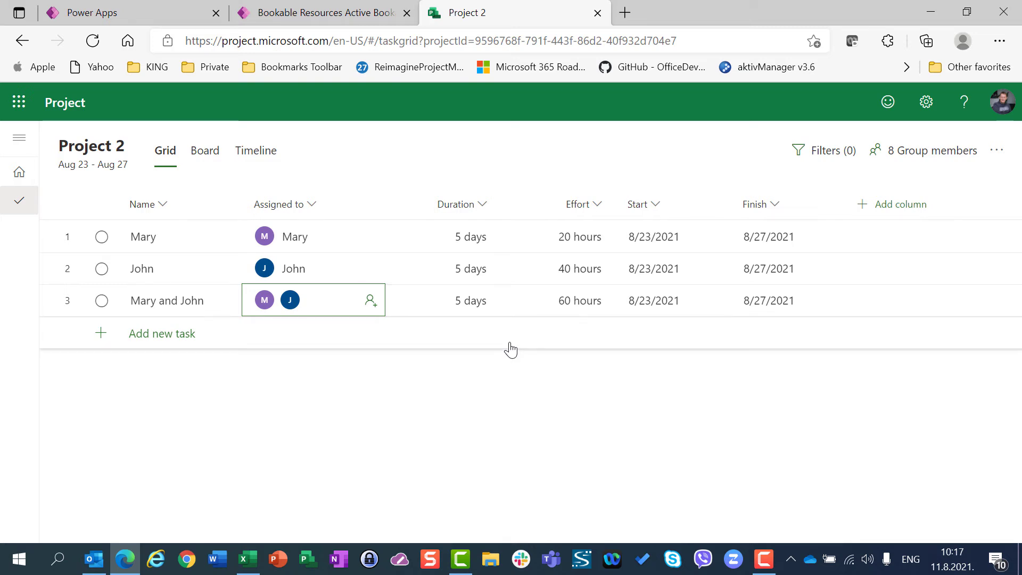
click(579, 269)
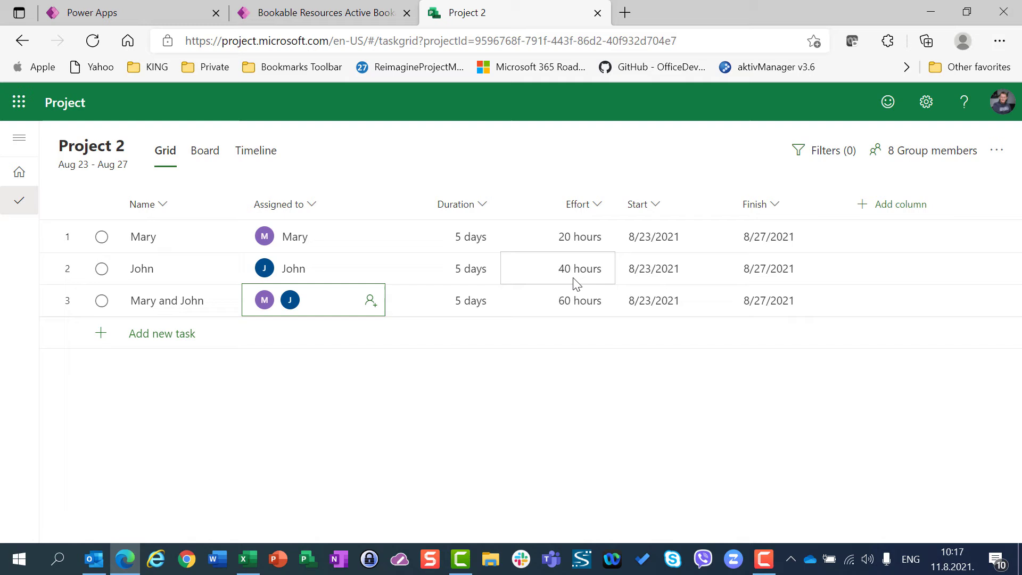
click(469, 300)
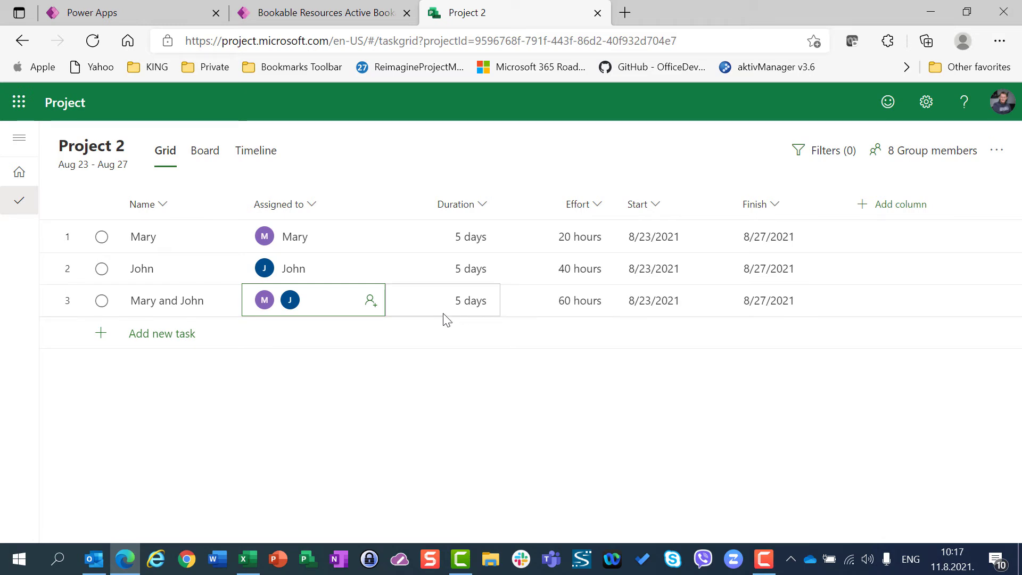
mouse_move(457, 311)
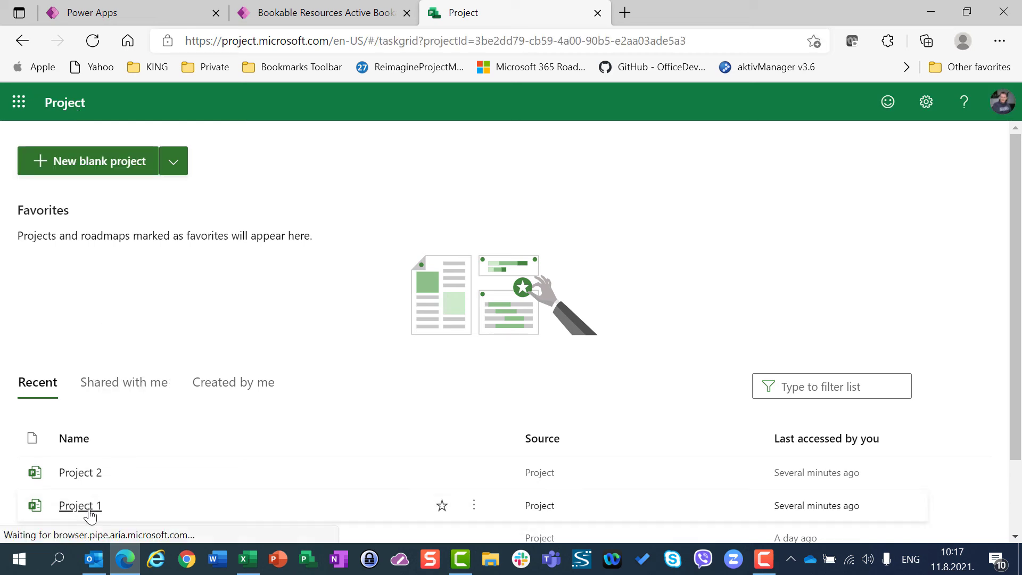
Step: Open Project 1 (still 40, 40 and 80 hours) and open the Mary task's assignee list
click(80, 505)
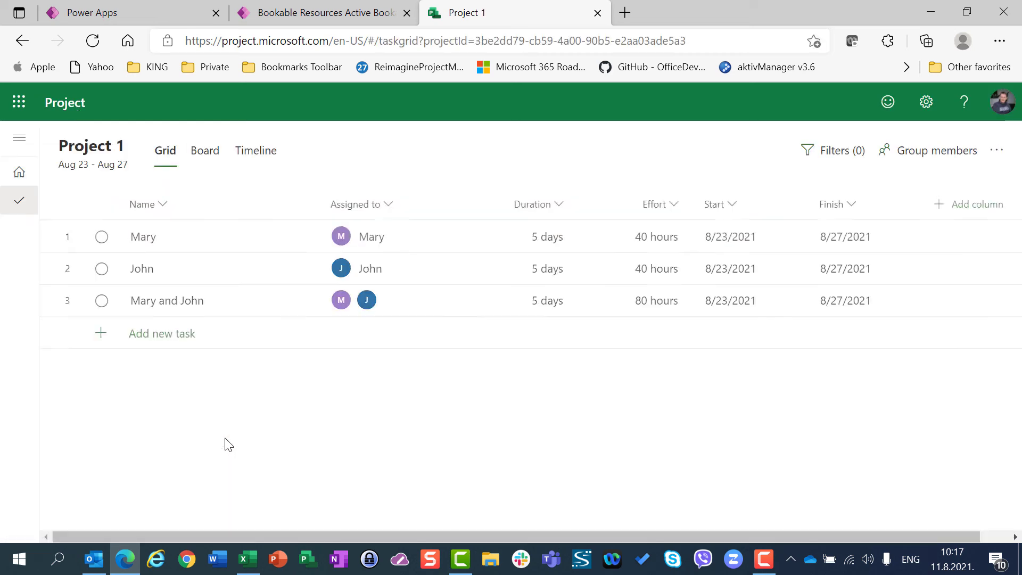
click(731, 268)
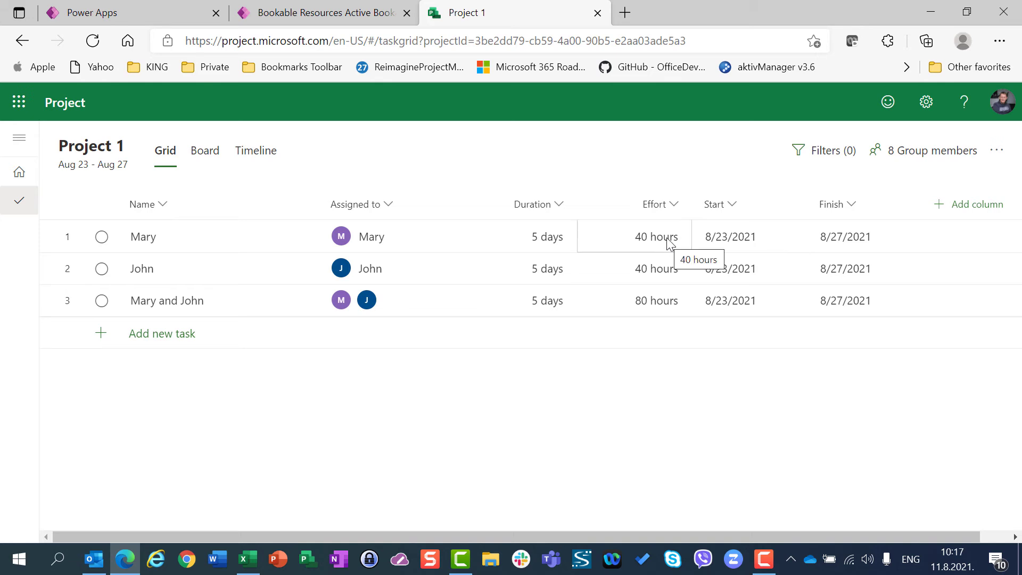
mouse_move(618, 396)
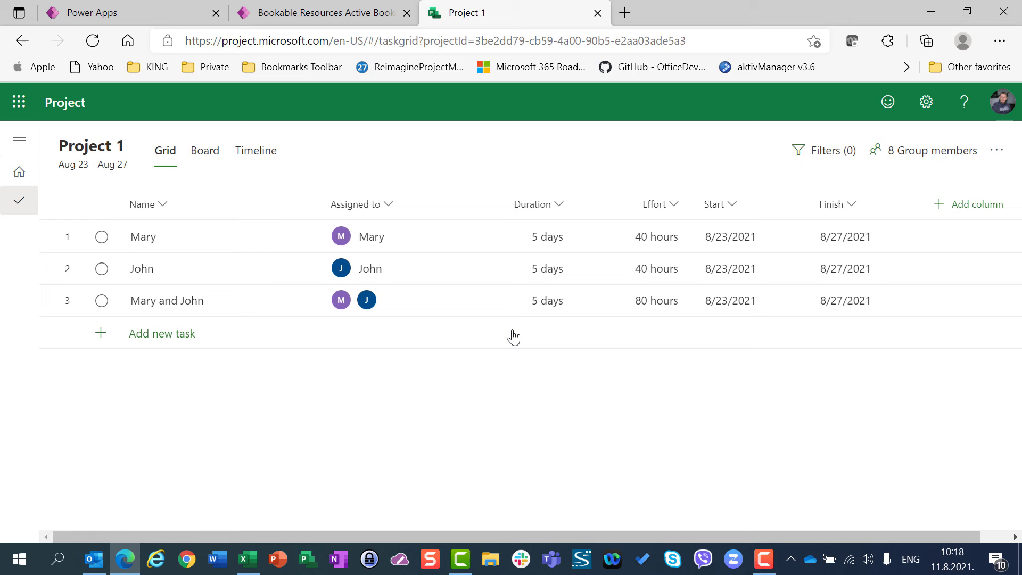
mouse_move(388, 245)
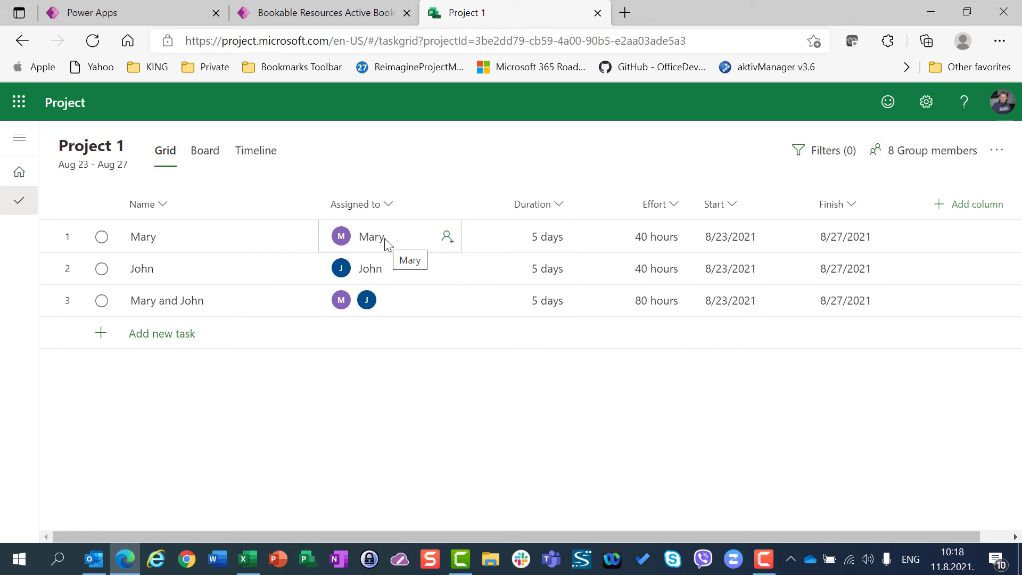
mouse_move(418, 417)
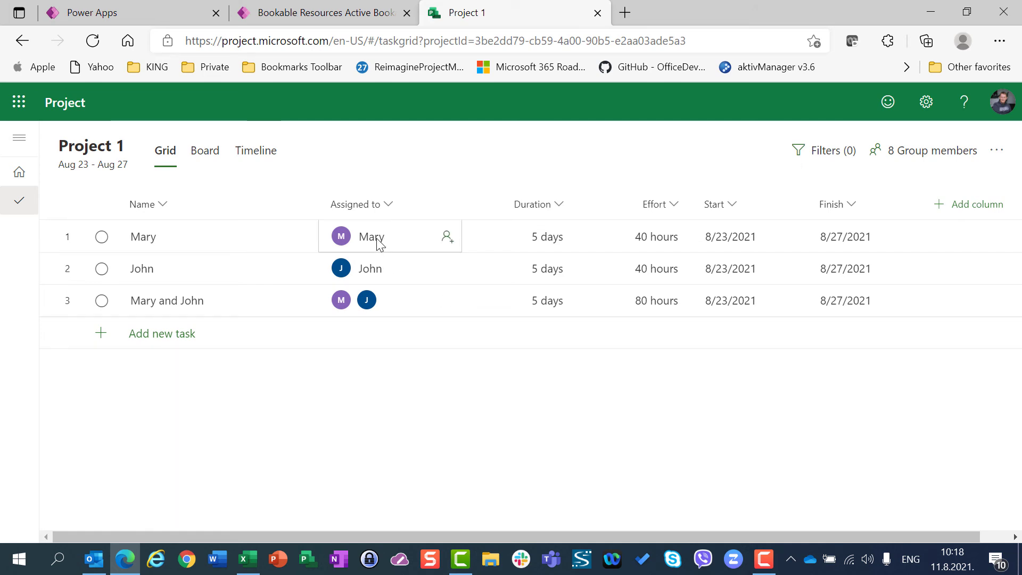
mouse_move(371, 236)
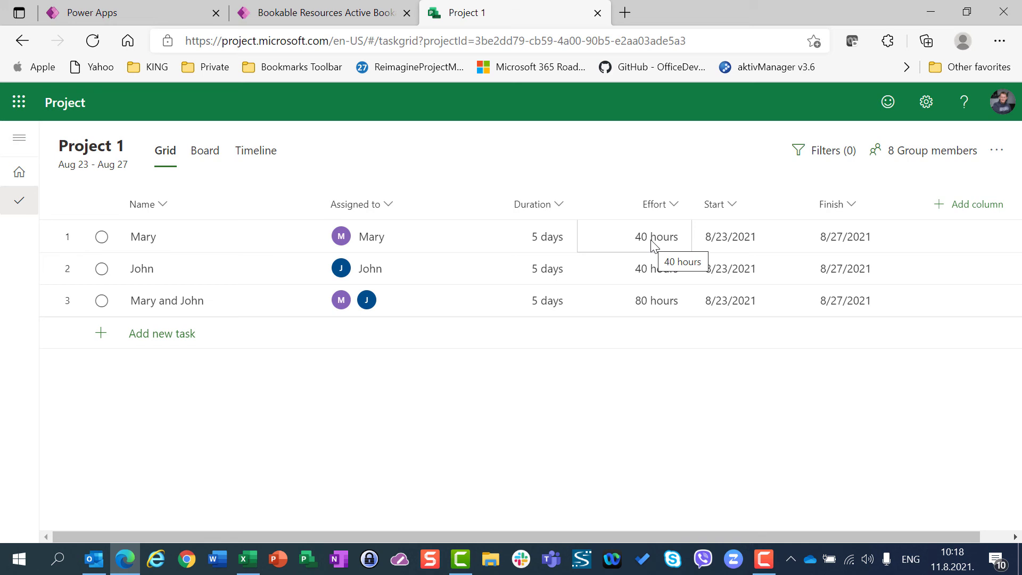
click(446, 236)
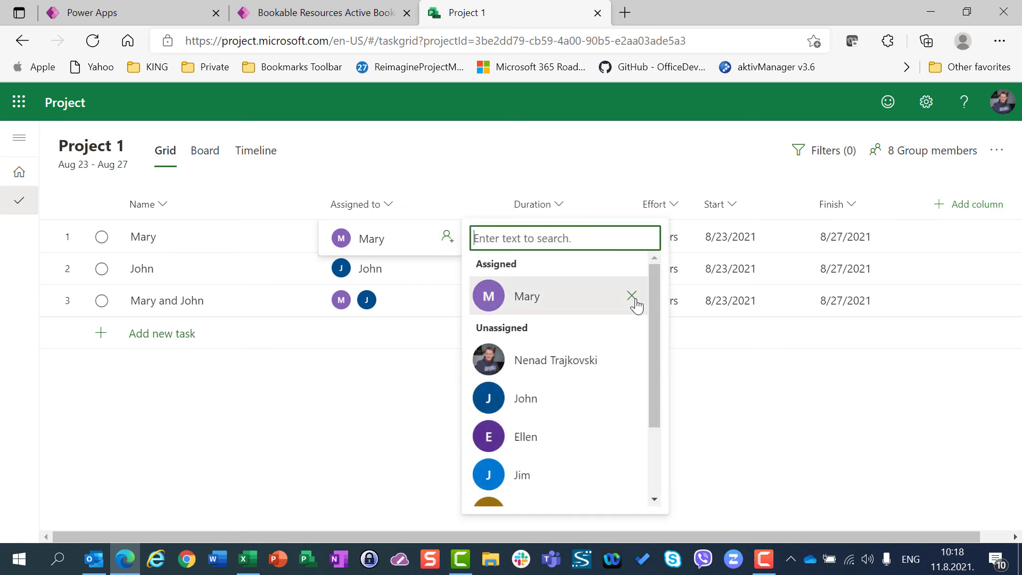
Step: Re-add Mary on tasks 1 and 3 for 20 and 60 hours, and set task 3's duration to 5 days
click(632, 296)
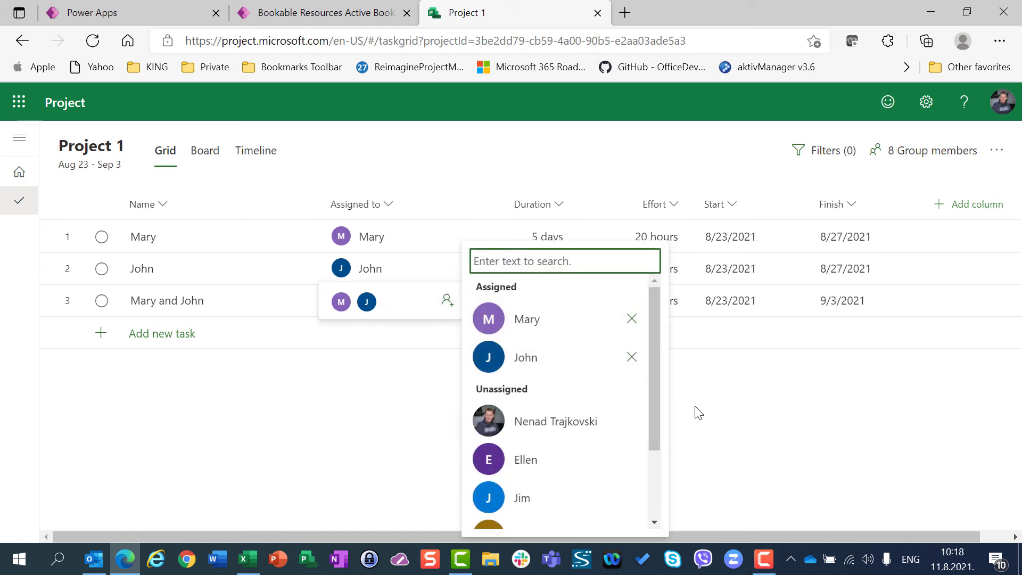
click(629, 318)
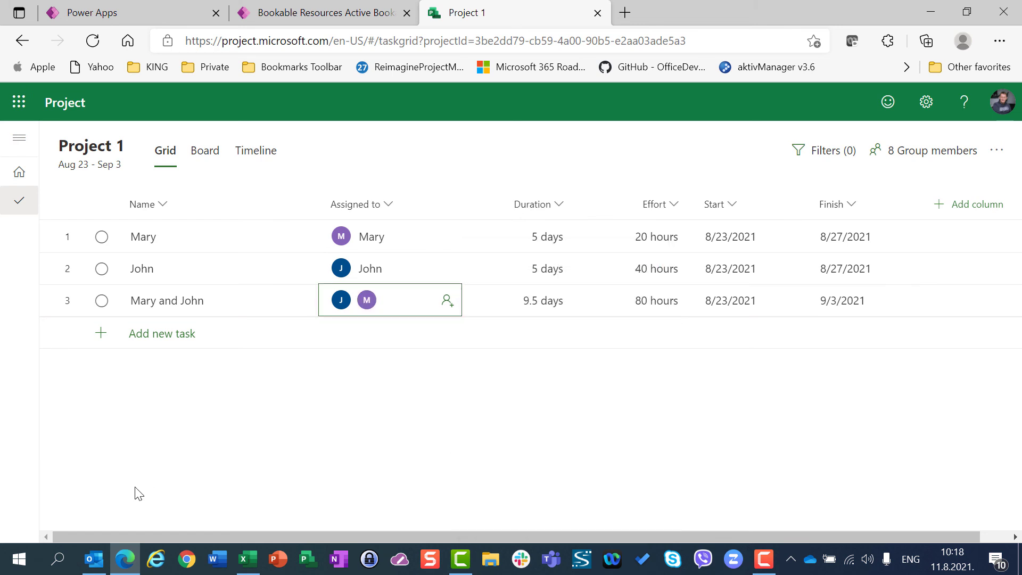
mouse_move(446, 354)
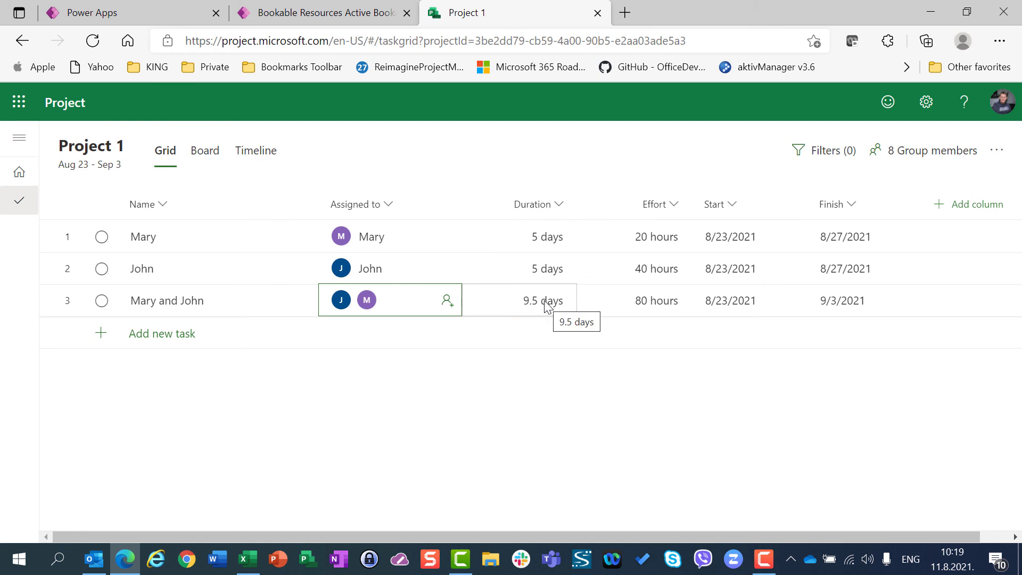
click(518, 300)
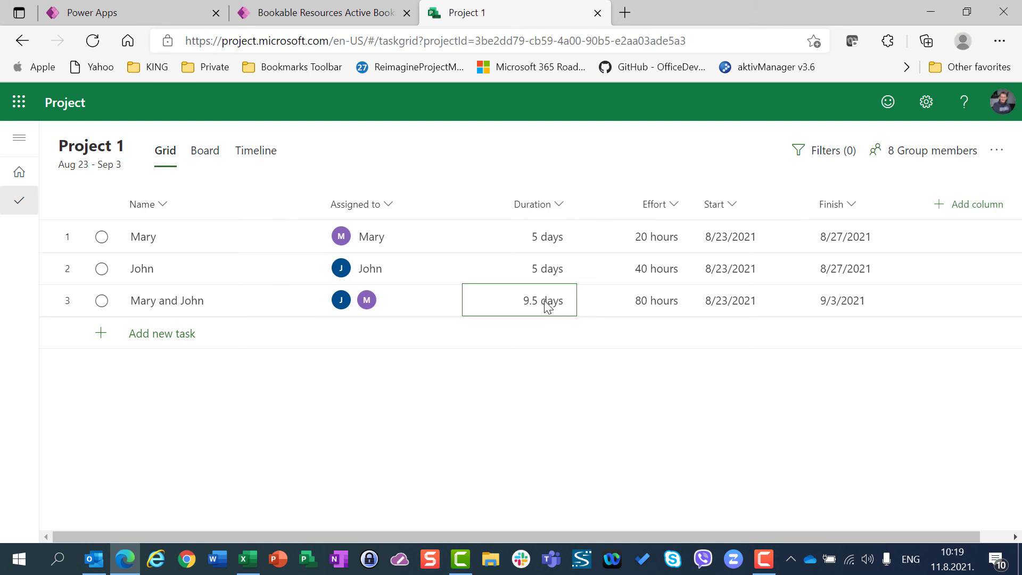
text(5 days)
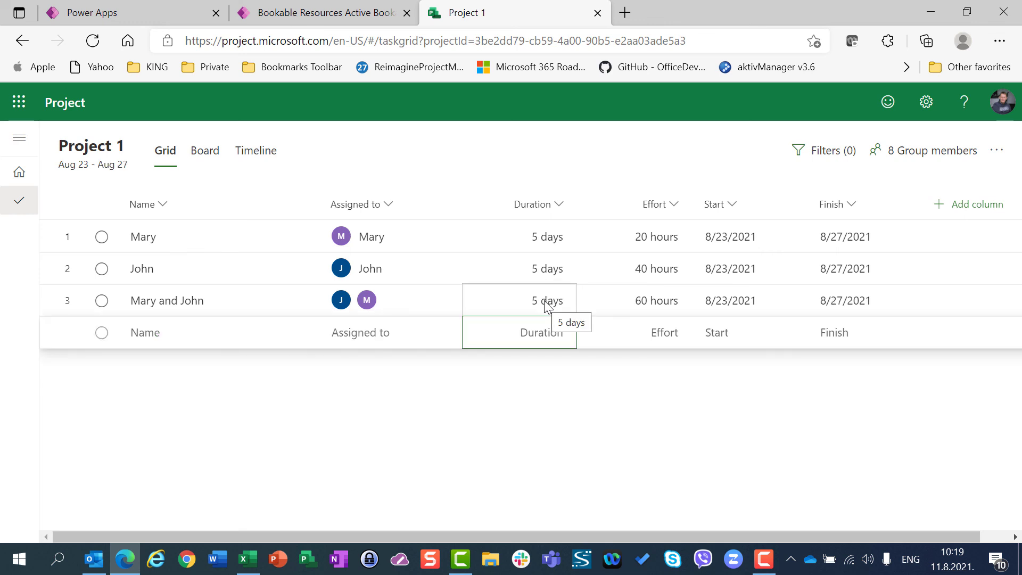